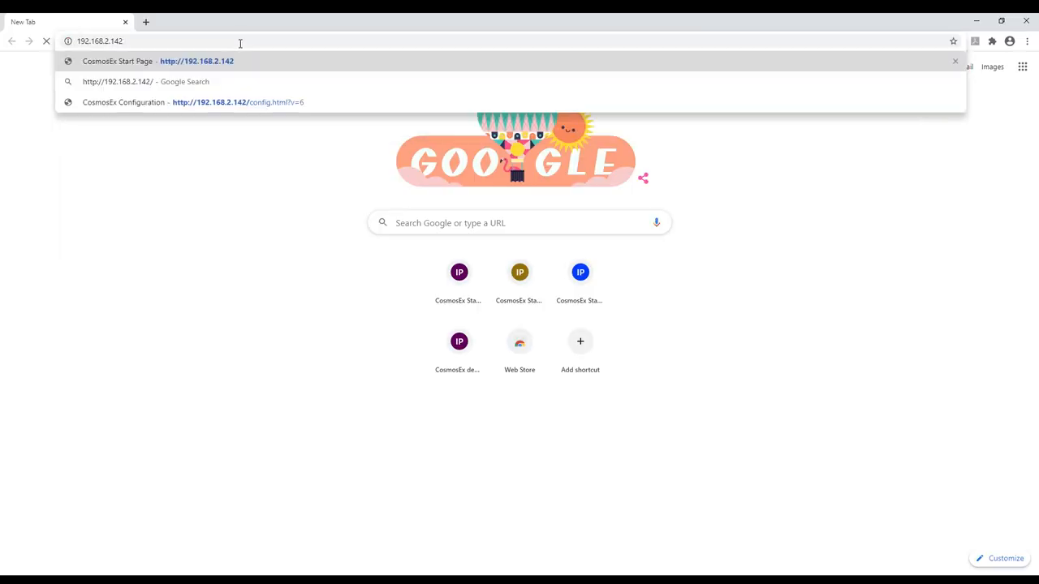
Load the CosmosEx start page at its IP address and reset the page zoom.
key("Enter")
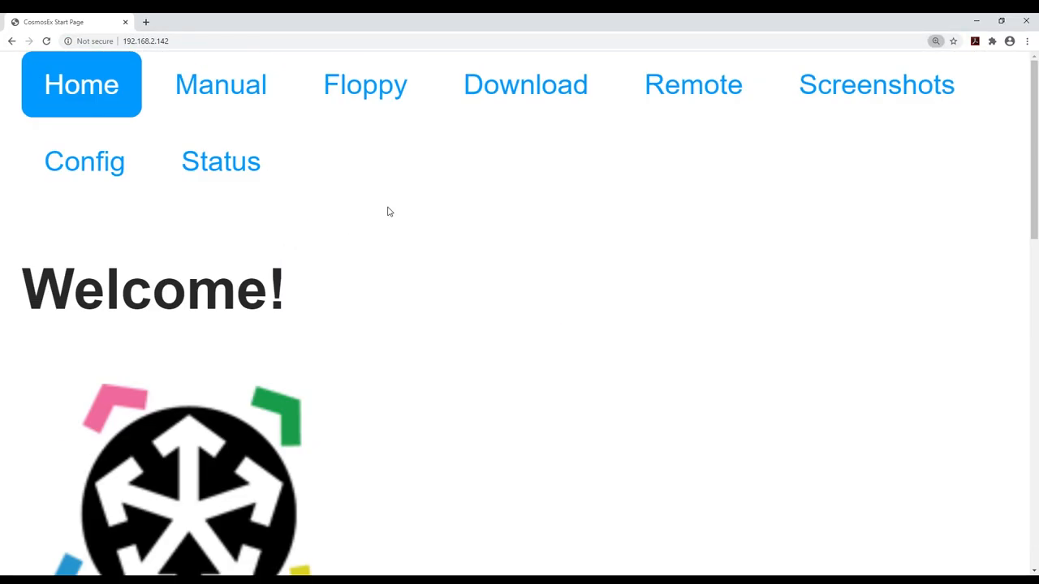
left_click(84, 161)
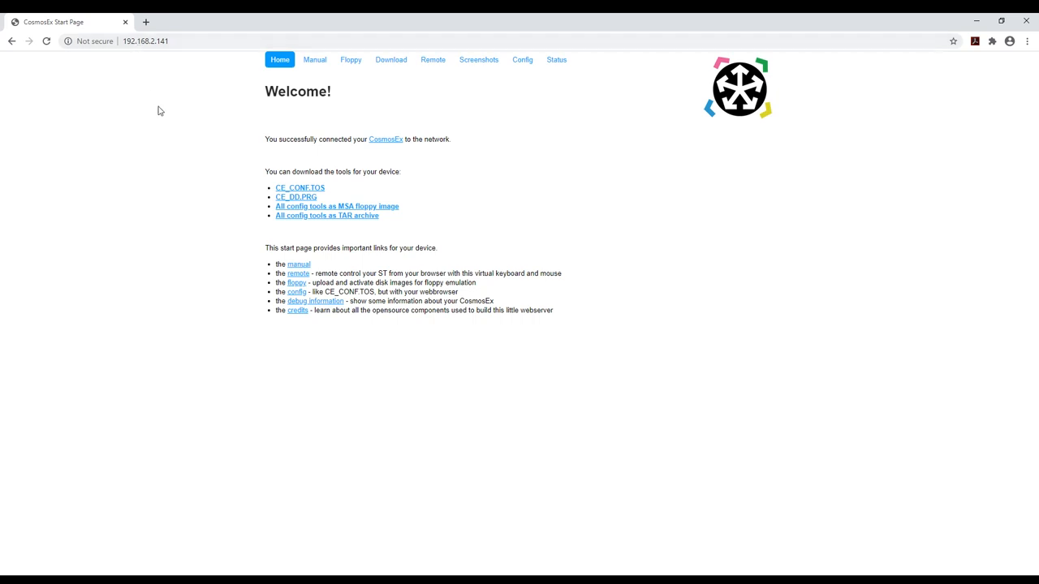
mouse_move(374, 215)
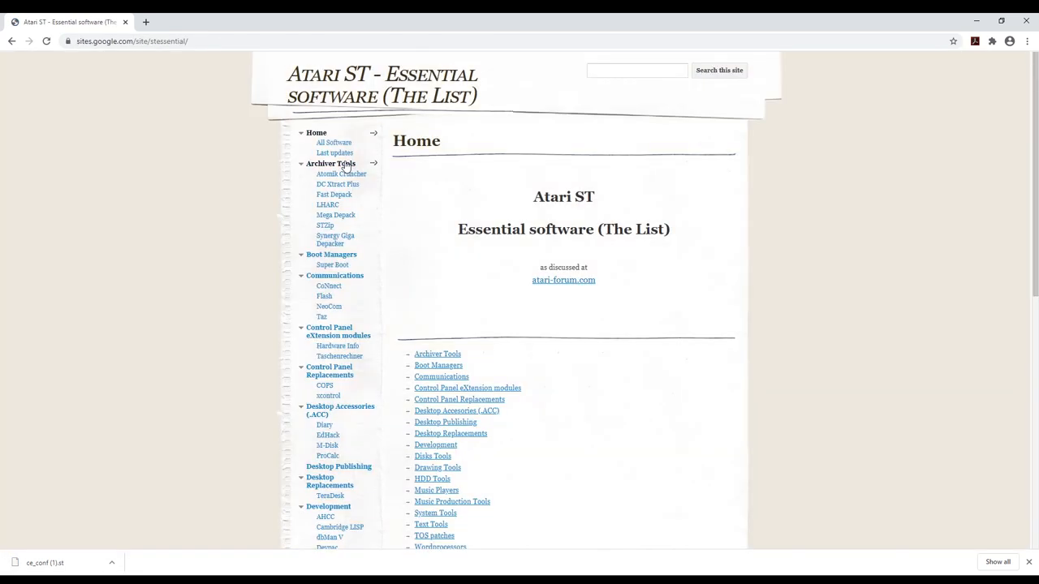
Open the HDD Tools section in the Google Sites sidebar to get the floppy image zips.
scroll("down", 3)
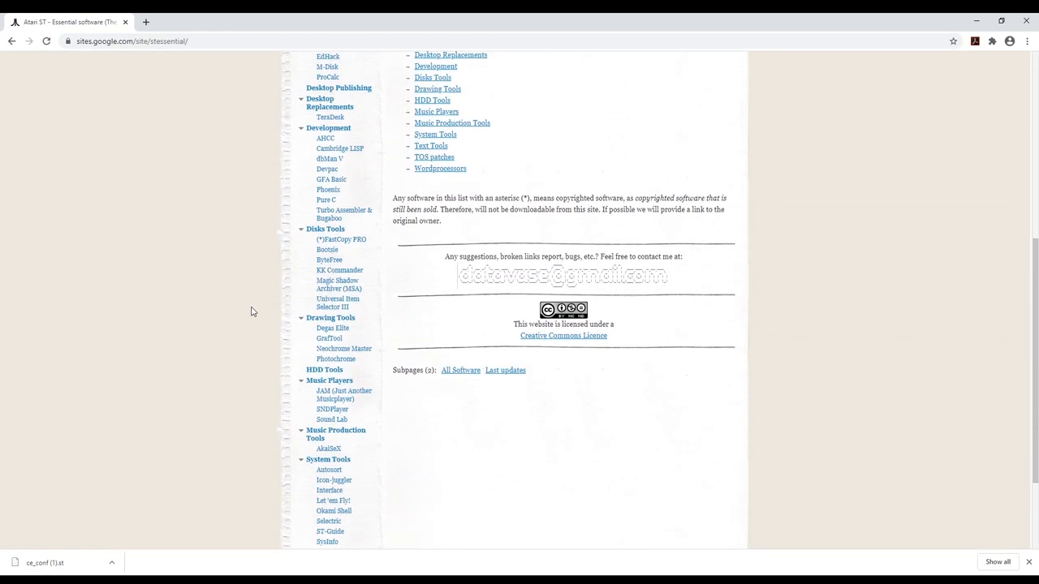
mouse_move(325, 369)
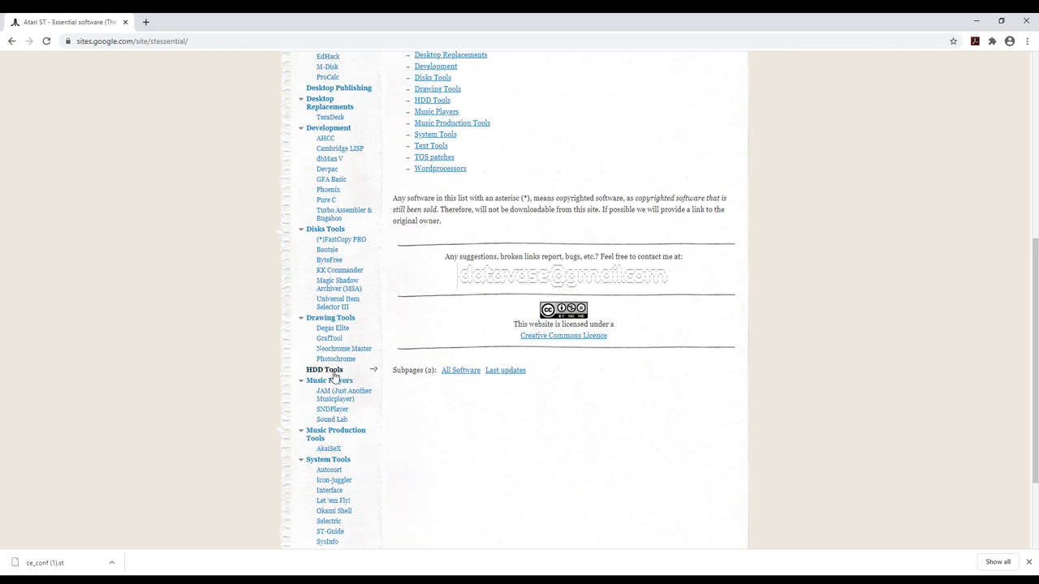
left_click(325, 369)
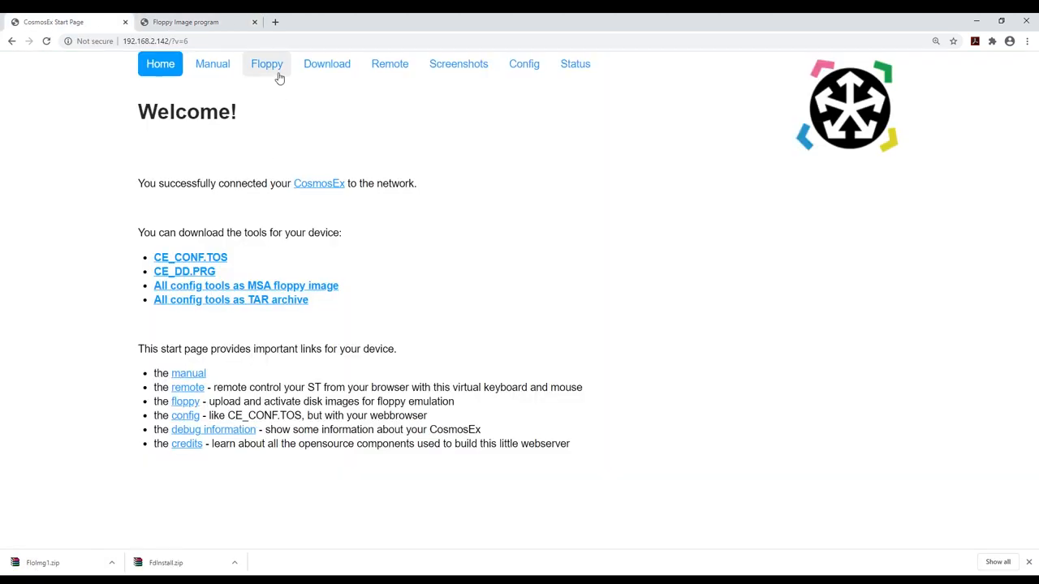
Upload ce_conf.st into Slot #1 on the CosmosEx Floppy page.
left_click(266, 64)
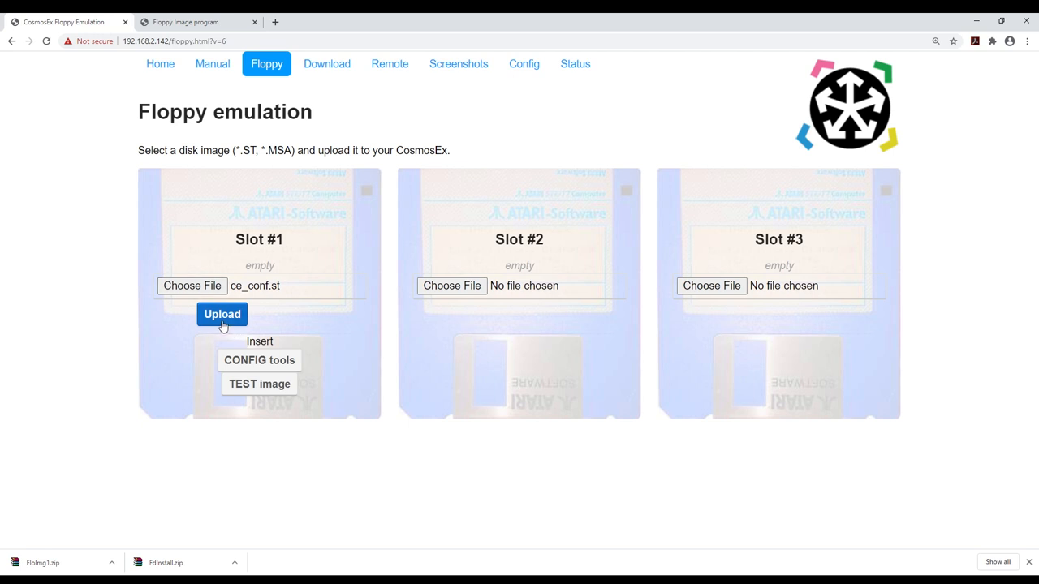
left_click(221, 314)
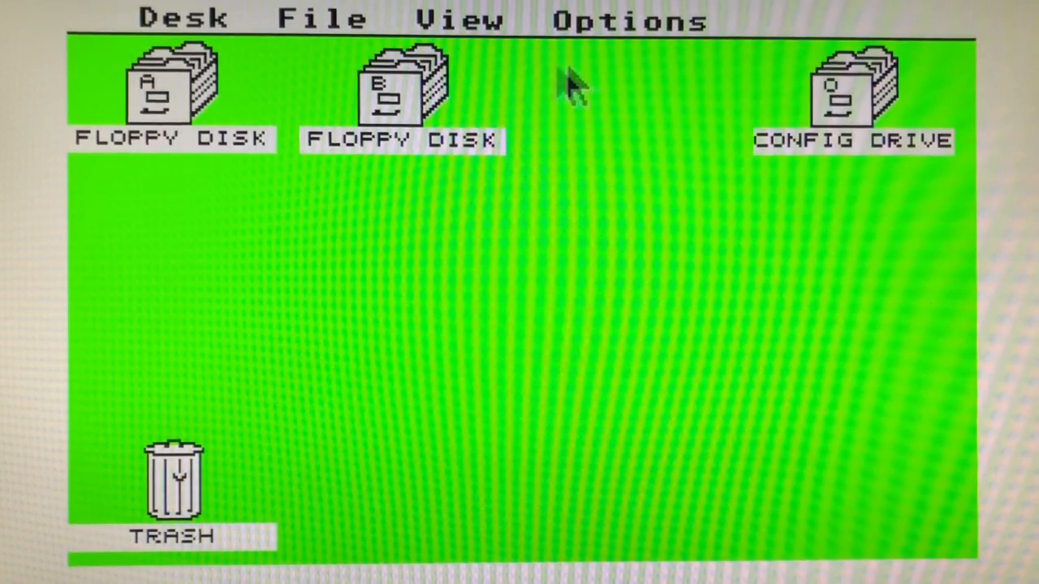
Cancel Set Preferences, open floppy drive A, and launch ICDFMT.PRG.
left_click(629, 21)
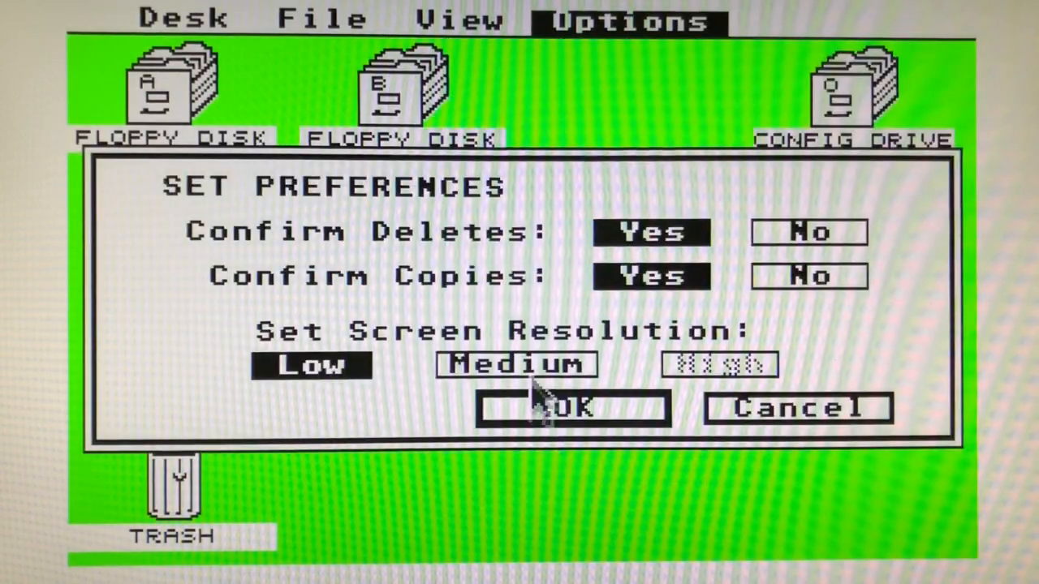
left_click(572, 407)
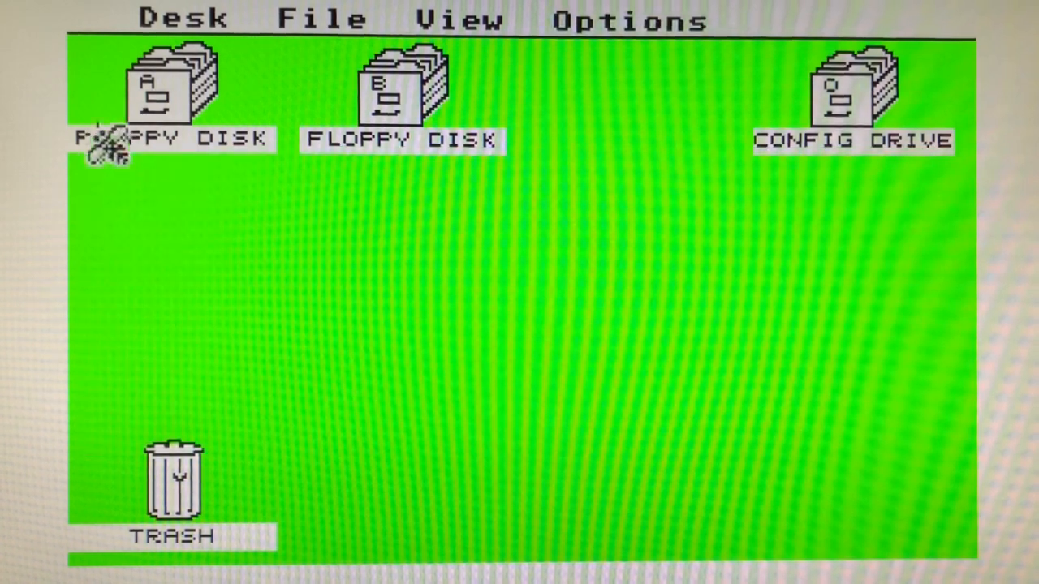
double_click(162, 85)
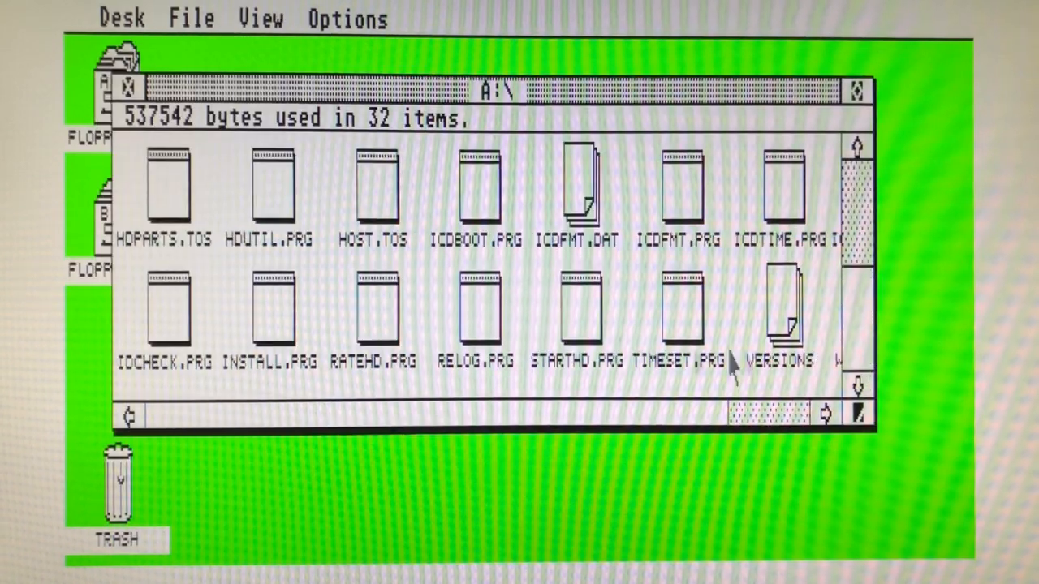
double_click(484, 187)
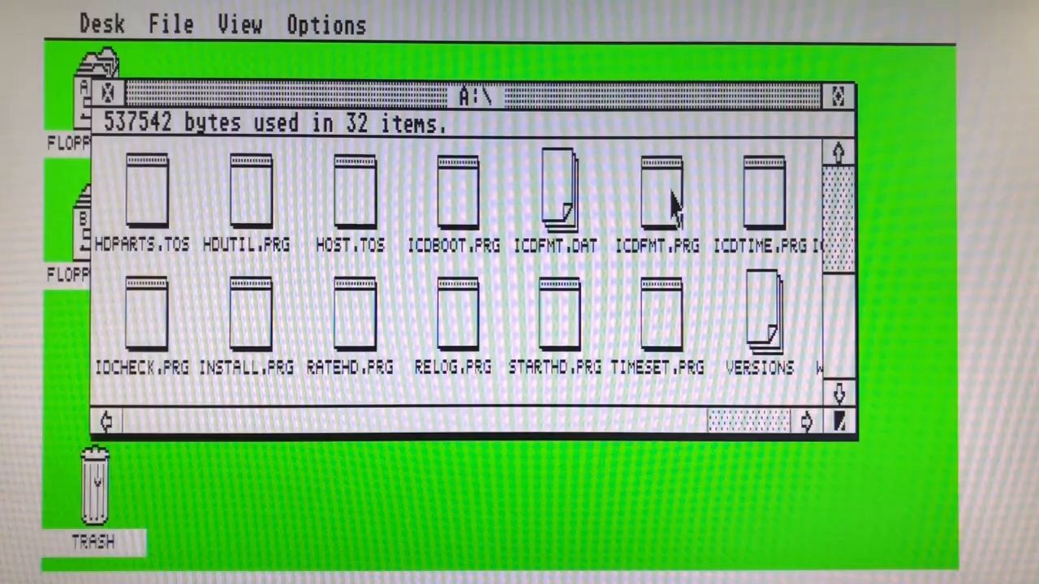
double_click(657, 191)
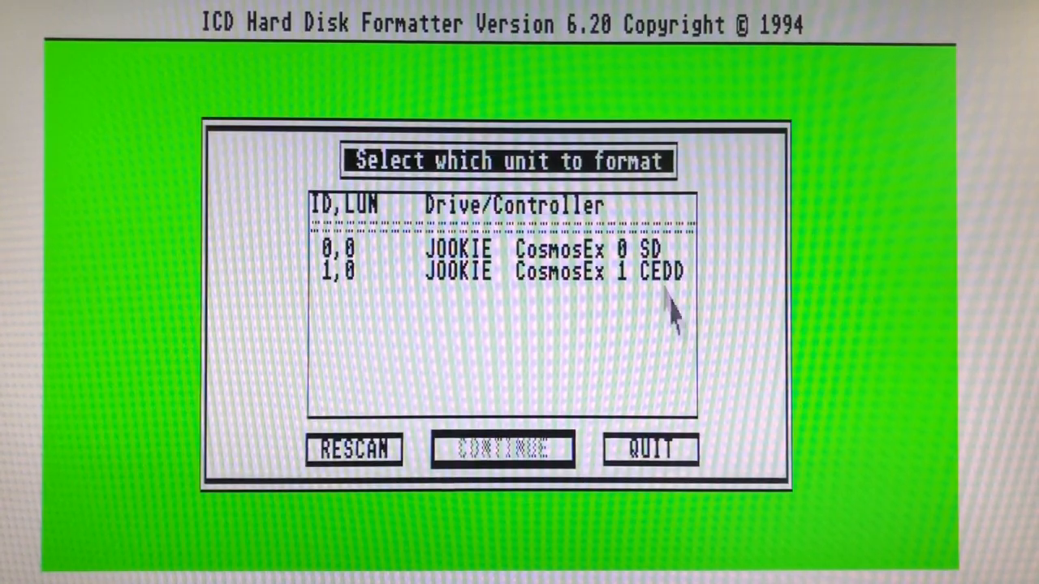
Select unit 0,0 with 0 verify passes, dismiss the defaults alert, and clear the partitions.
left_click(495, 249)
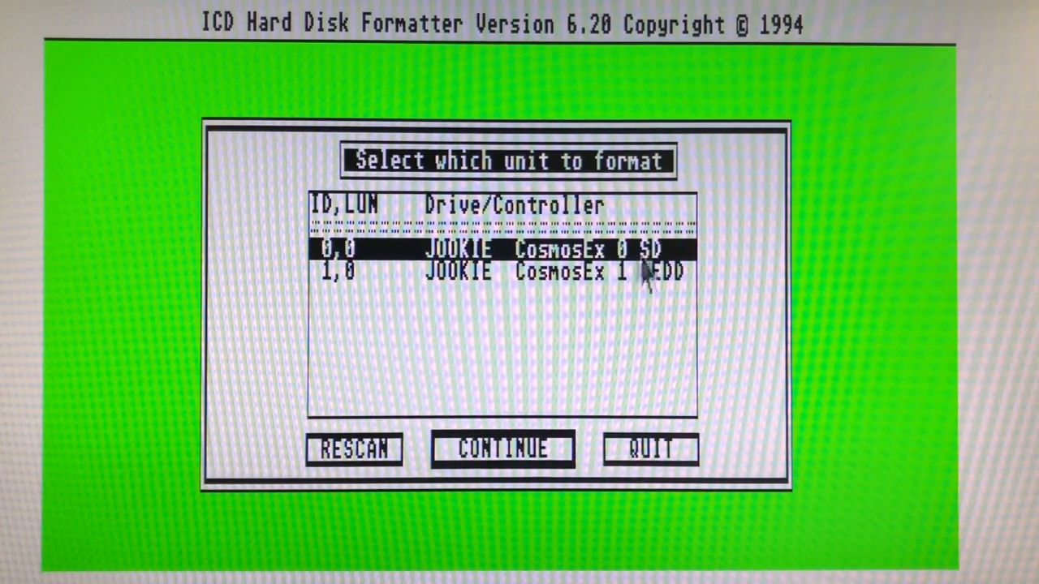
left_click(500, 449)
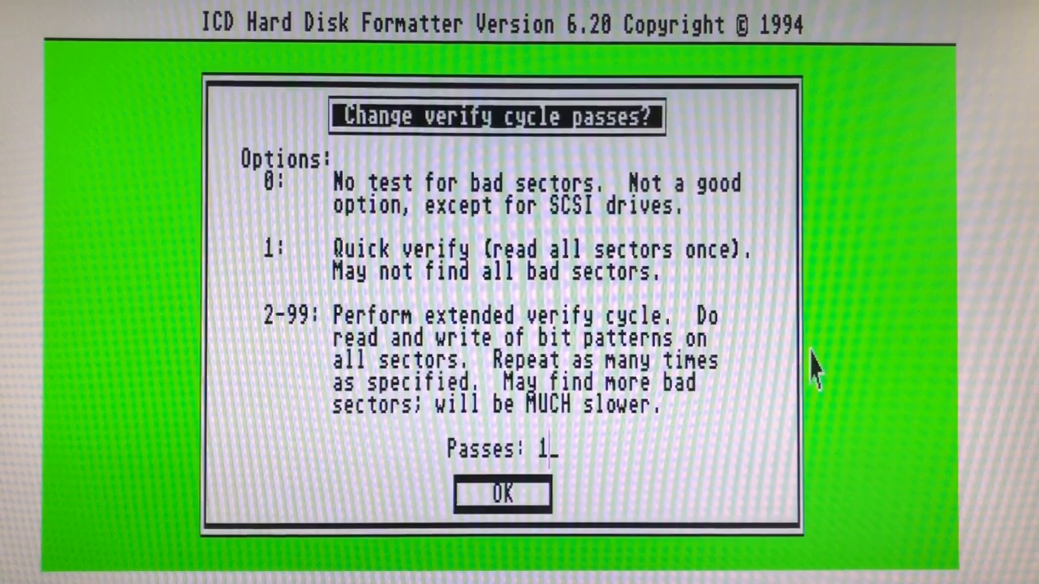
type("0")
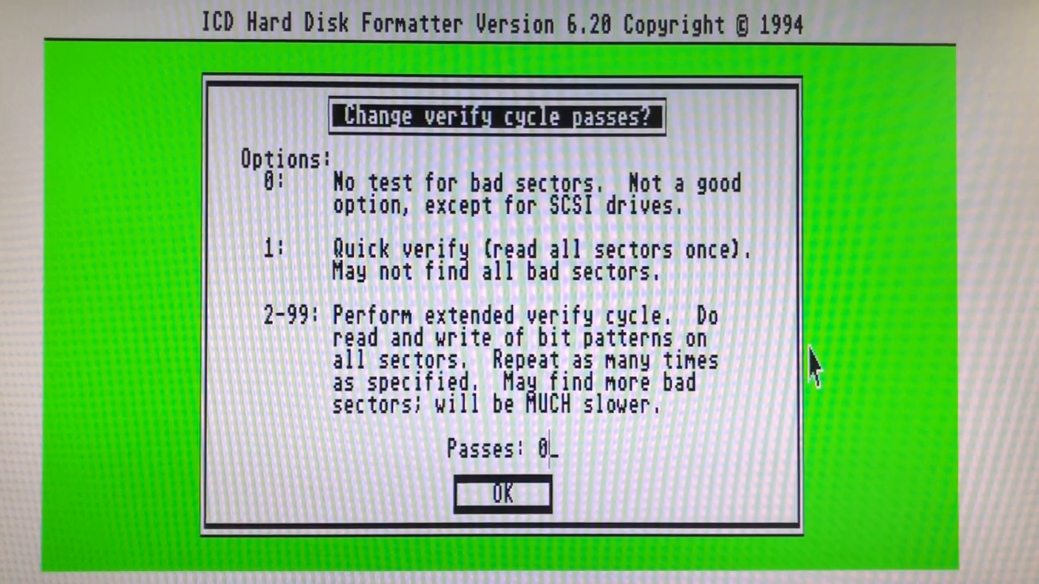
left_click(501, 494)
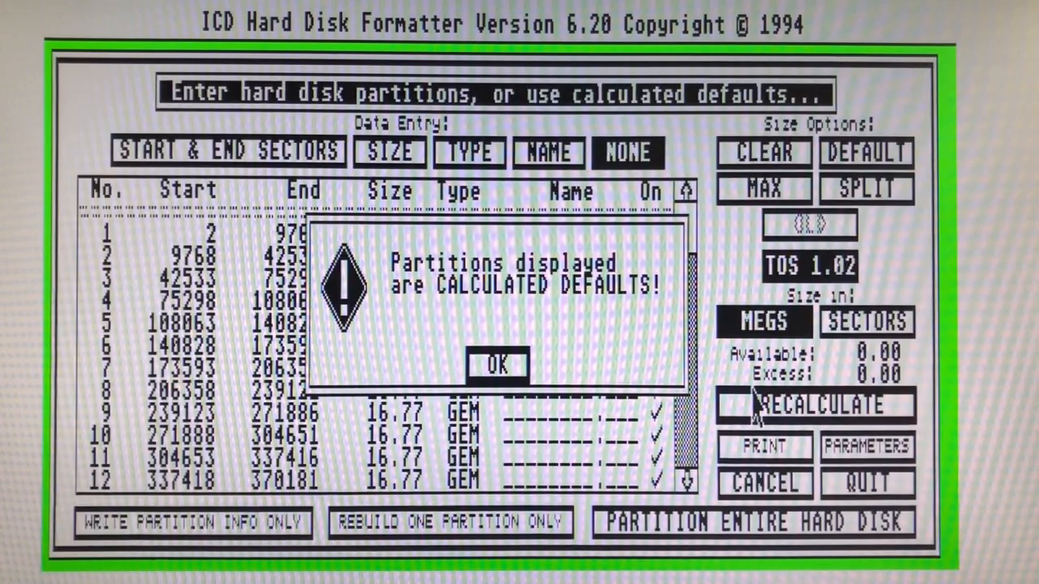
mouse_move(503, 430)
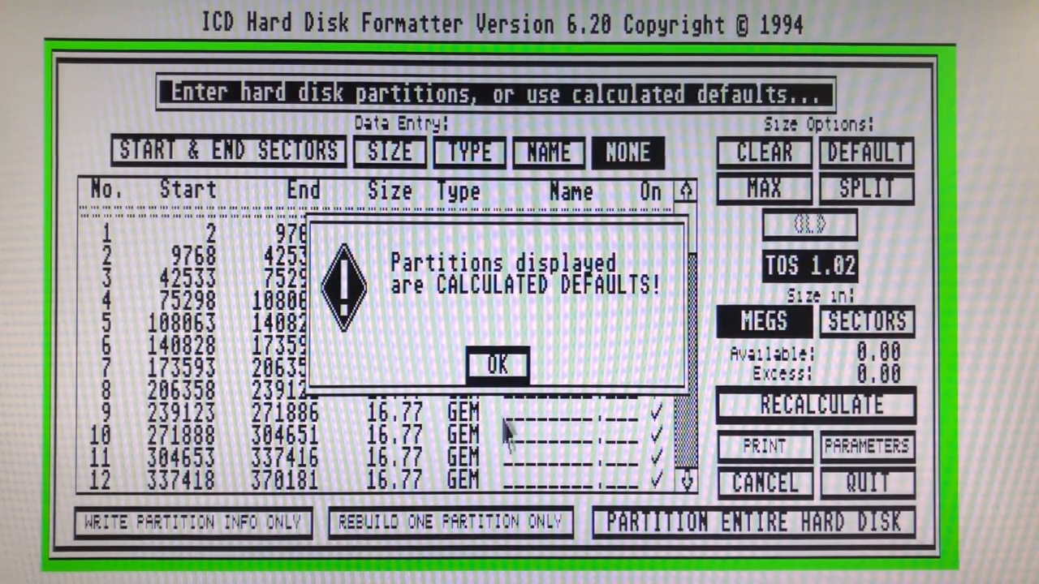
left_click(496, 363)
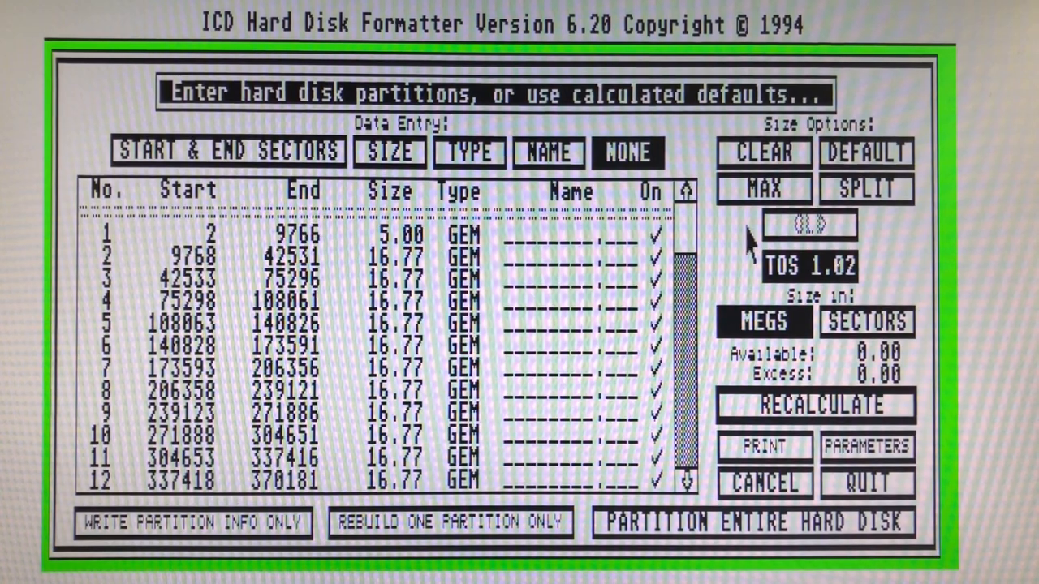
left_click(761, 153)
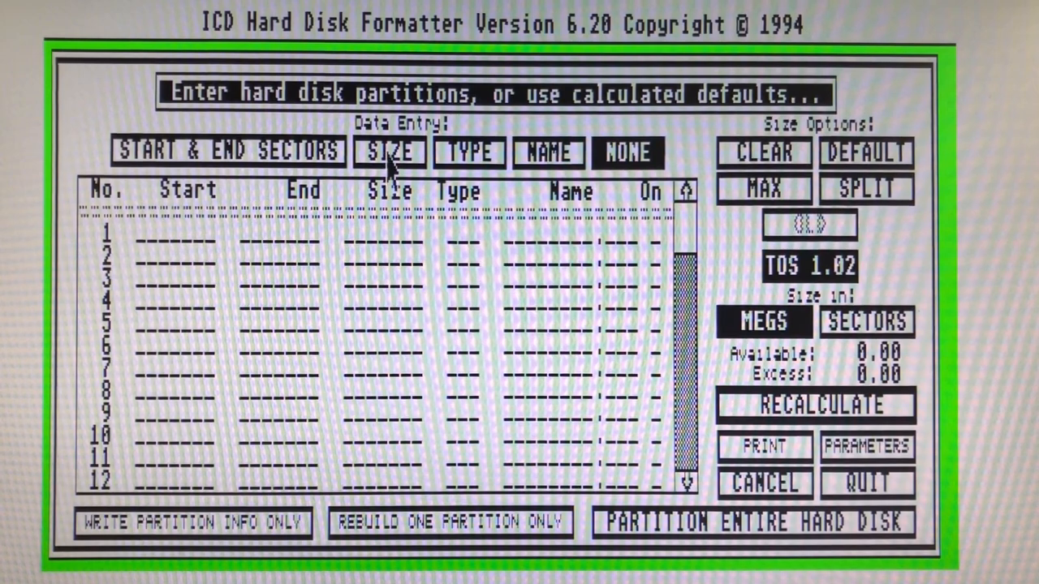
Enter partition sizes 16, 128 and 128 MB, recalculating after the entries.
left_click(389, 152)
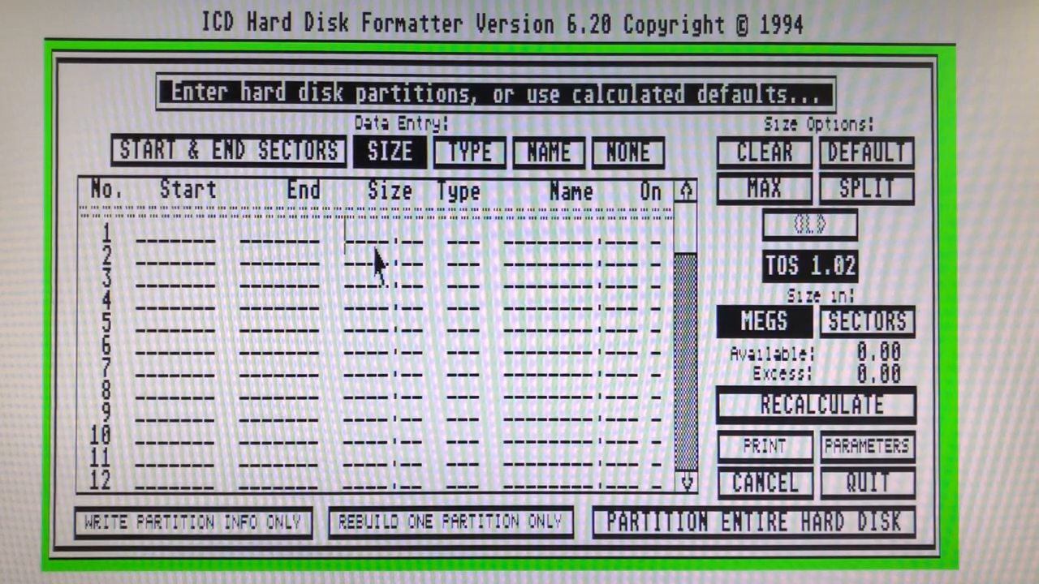
type("16")
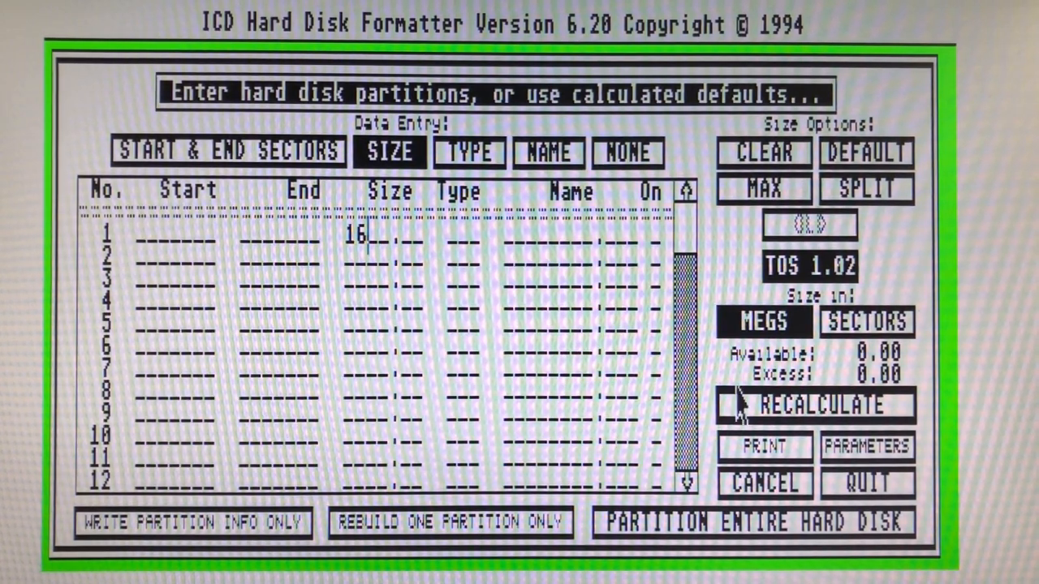
left_click(814, 406)
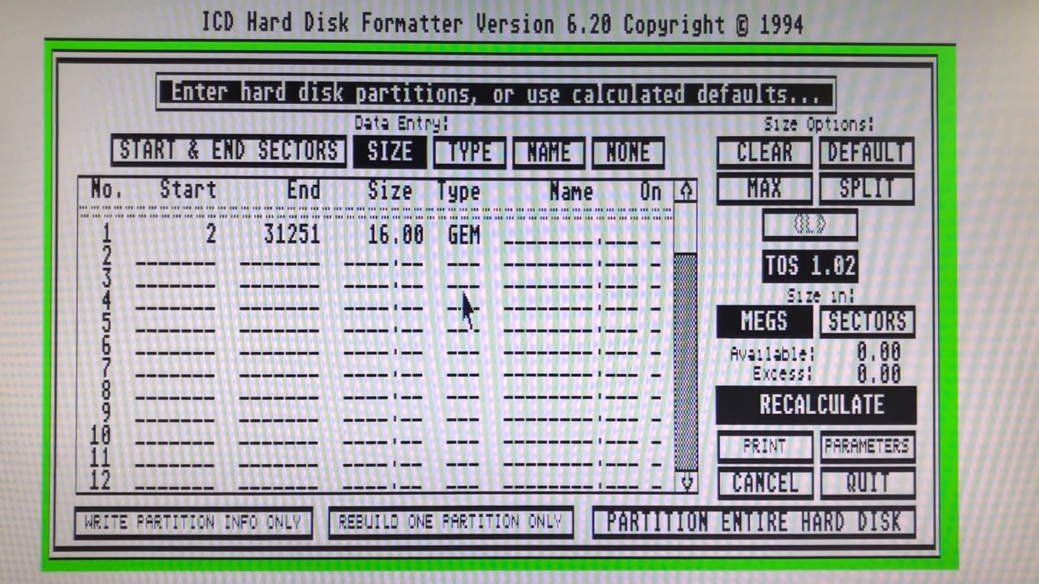
type("128.00")
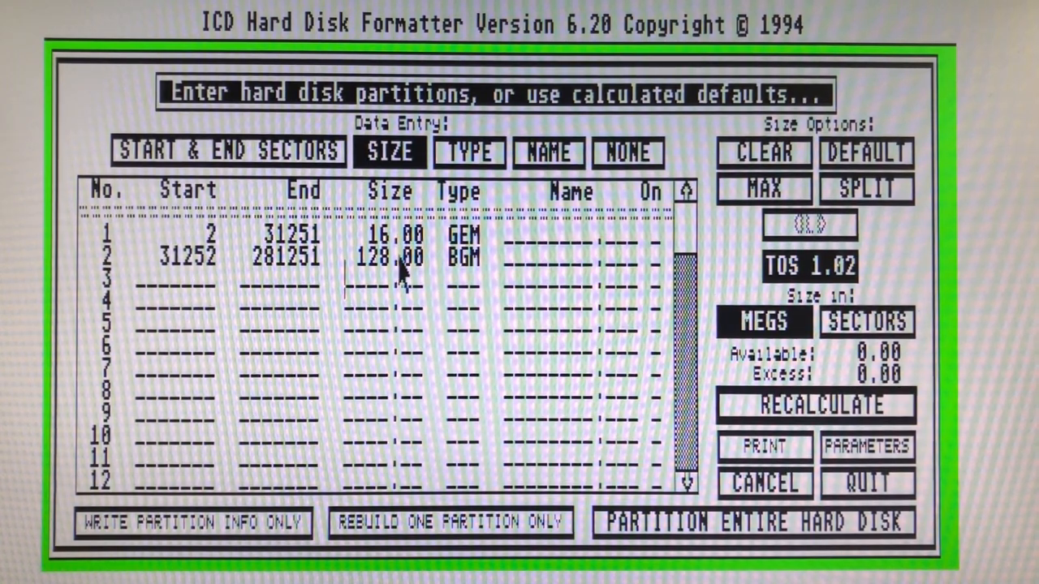
type("128")
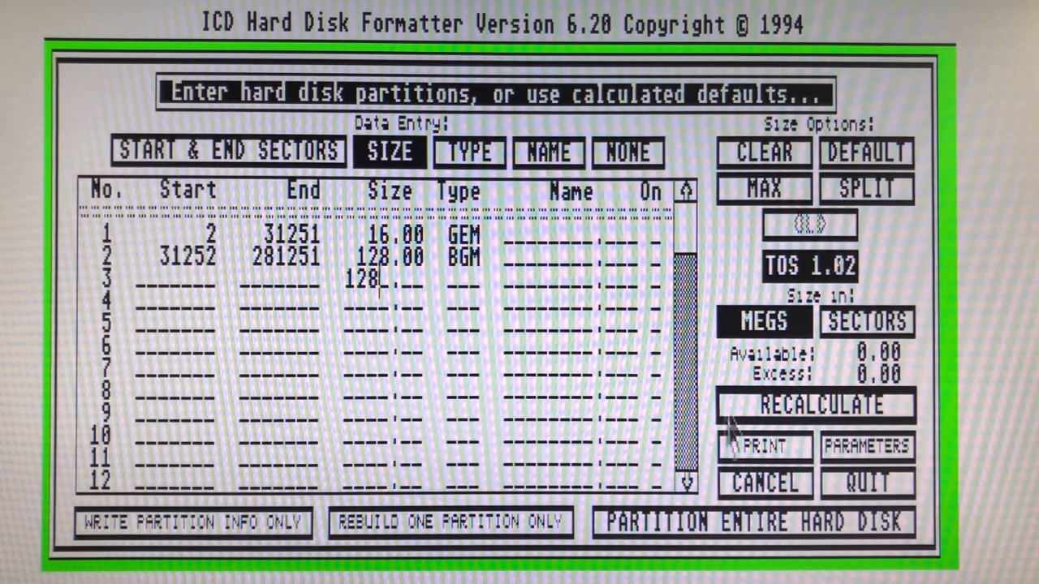
left_click(812, 405)
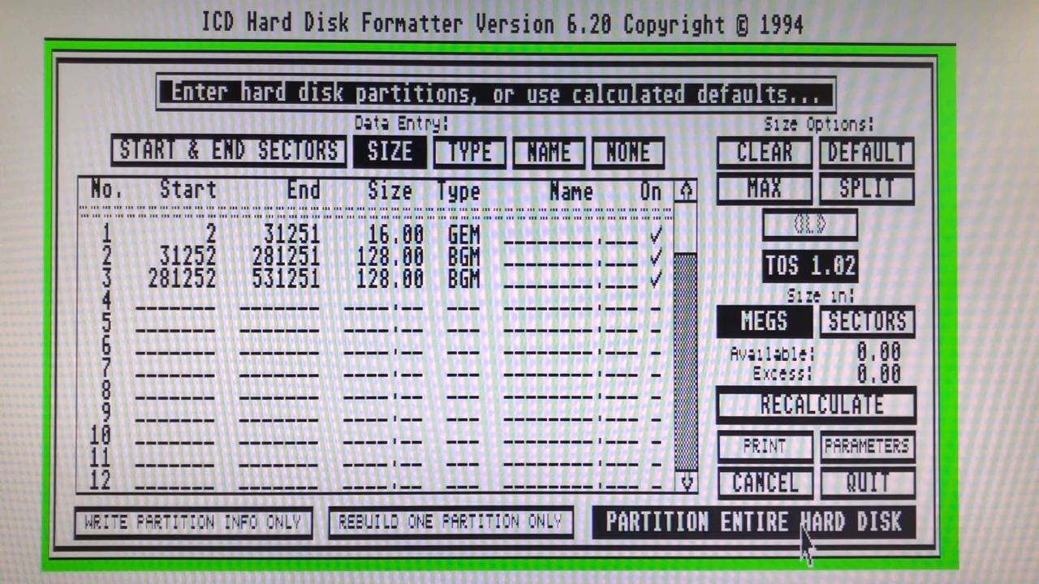
Partition the entire CosmosEx disk, confirm data loss, acknowledge success, and reboot.
left_click(751, 521)
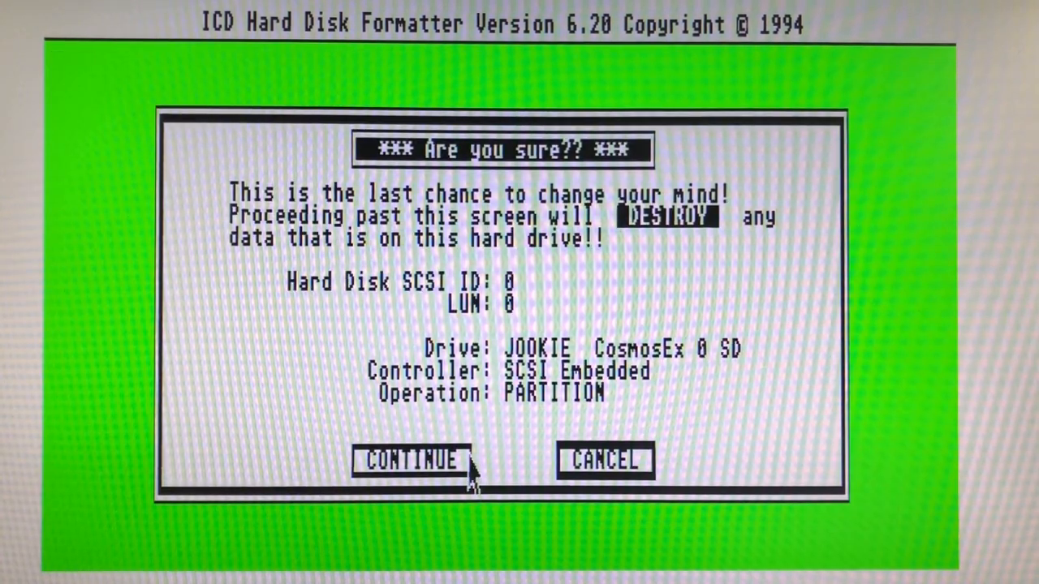
left_click(410, 461)
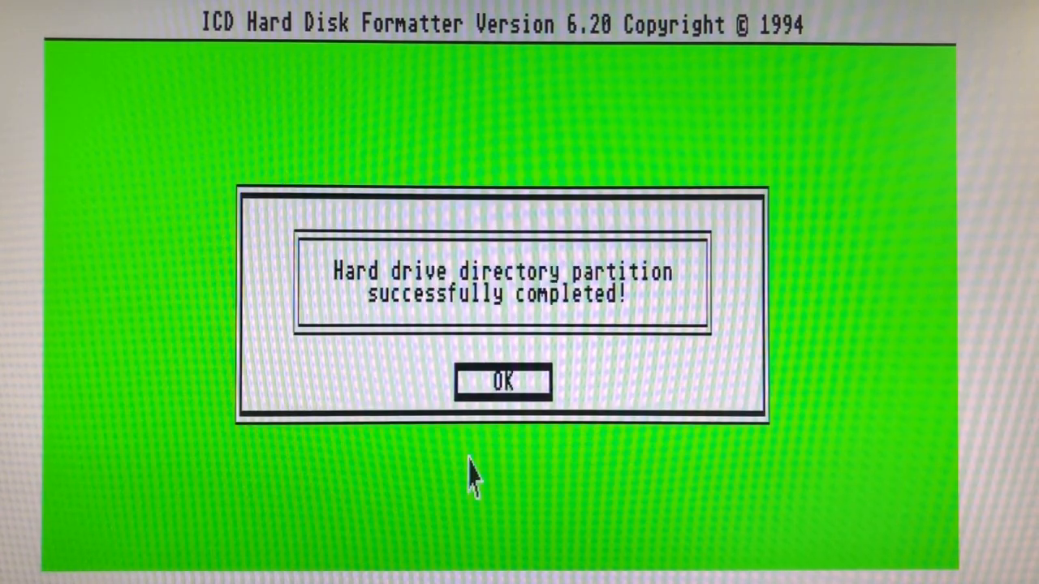
left_click(502, 381)
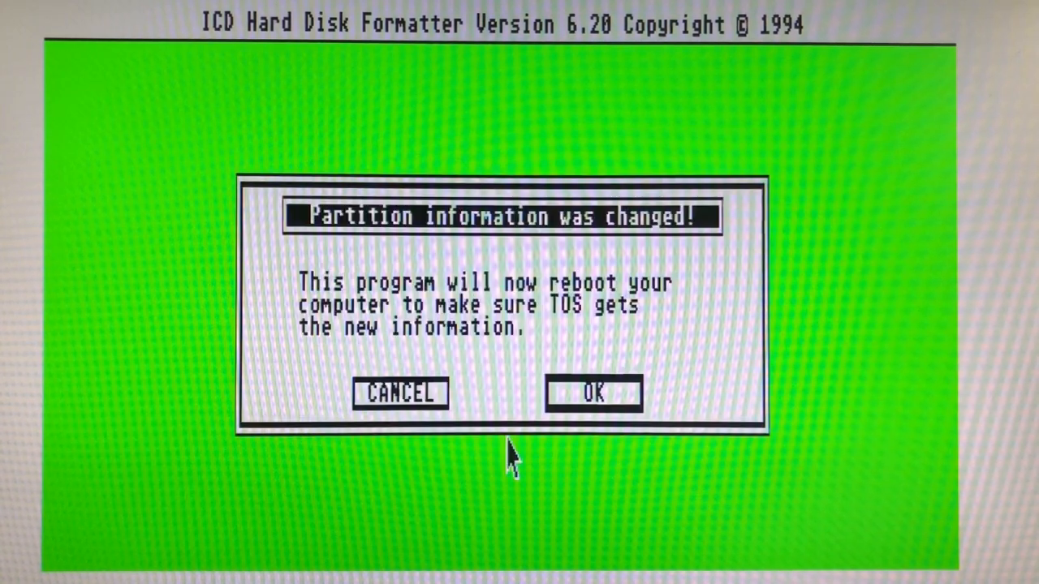
left_click(591, 393)
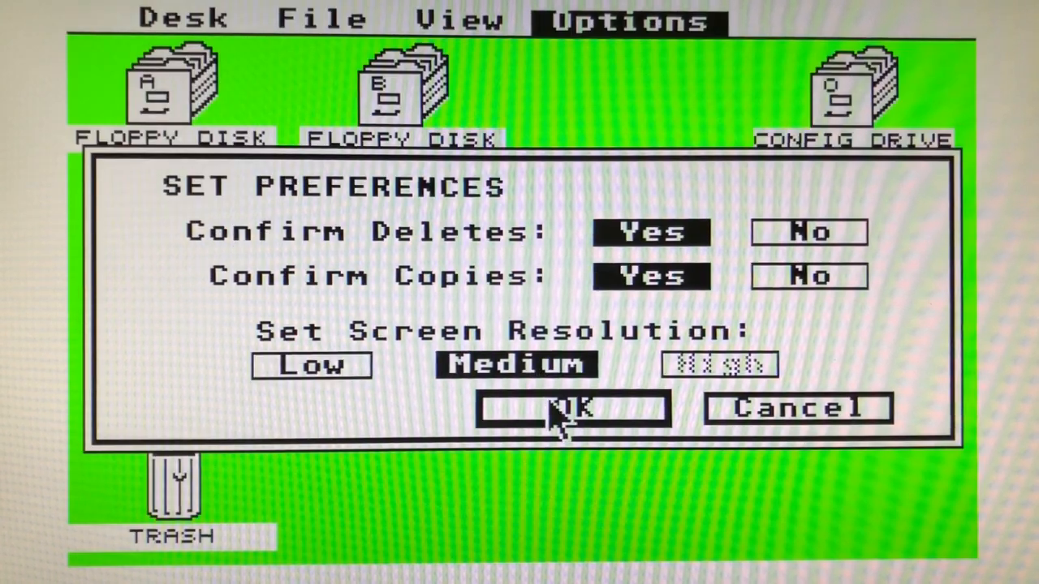
Apply medium screen resolution and launch HDUTIL.PRG from drive A.
left_click(572, 408)
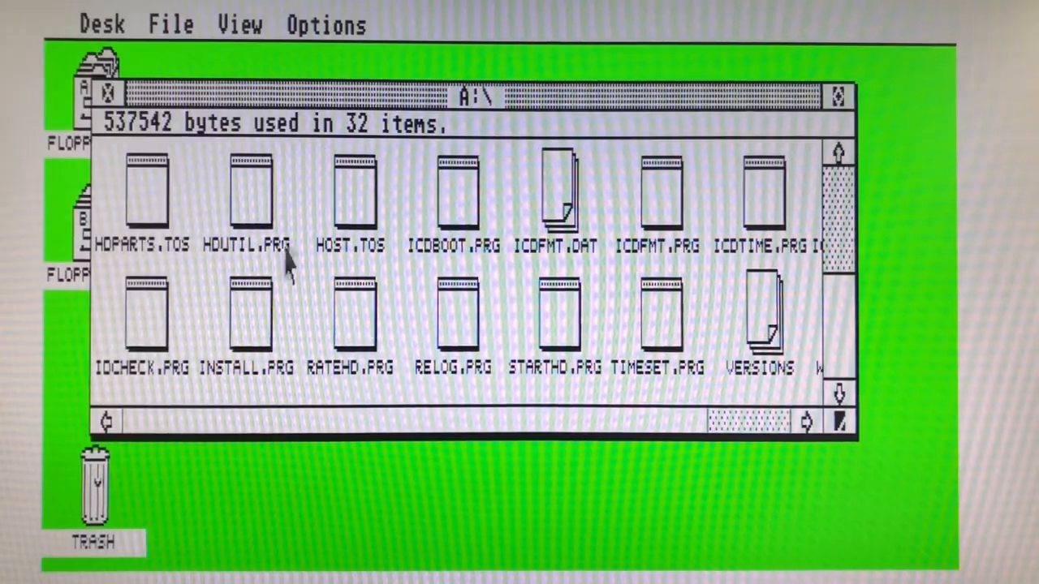
left_click(246, 195)
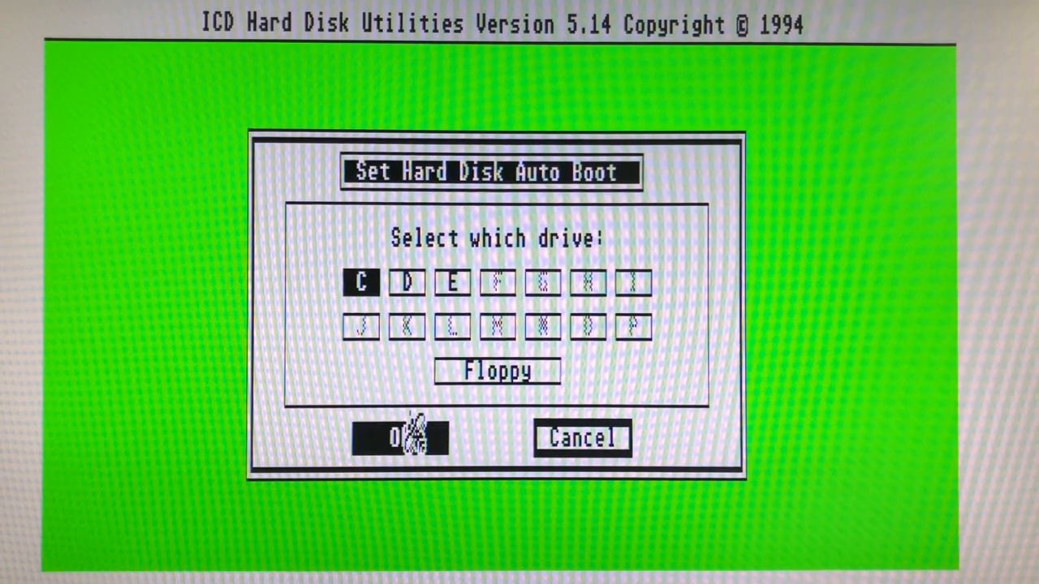
Set drive C to auto-boot with A:\ICDBOOT.PRG, quit the utilities, and select floppy A.
left_click(401, 436)
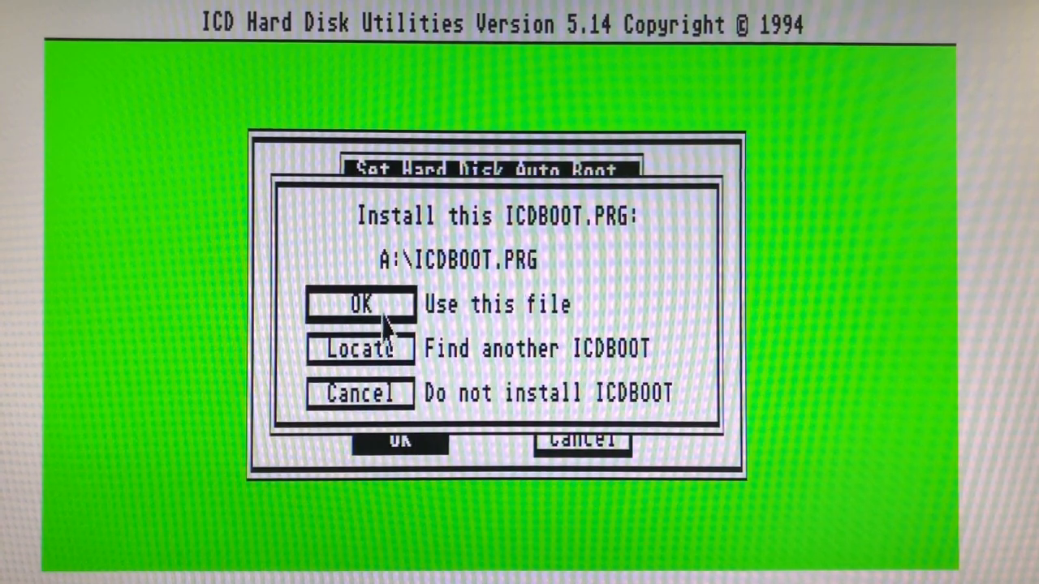
left_click(359, 304)
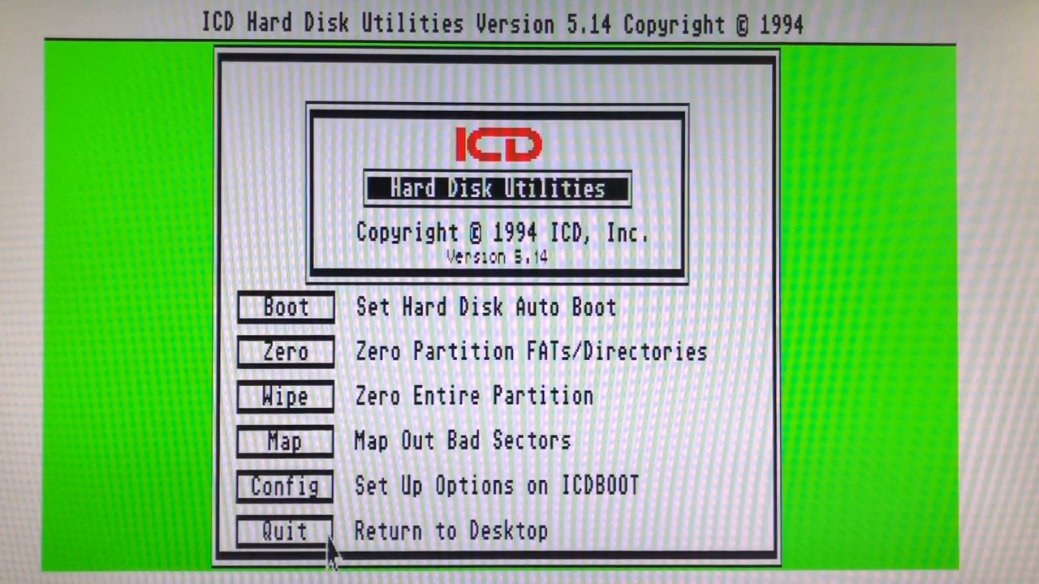
left_click(284, 531)
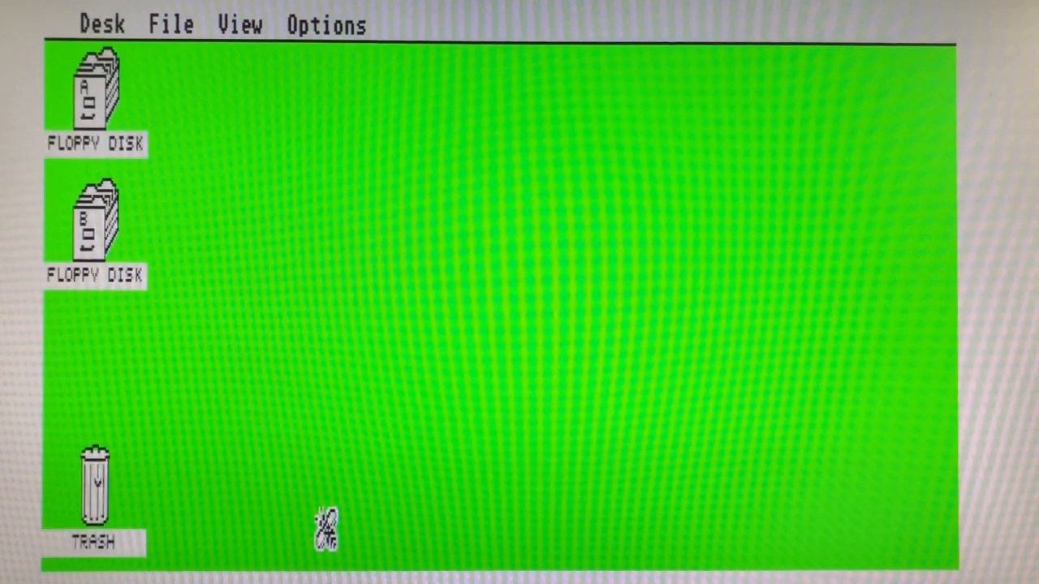
left_click(324, 24)
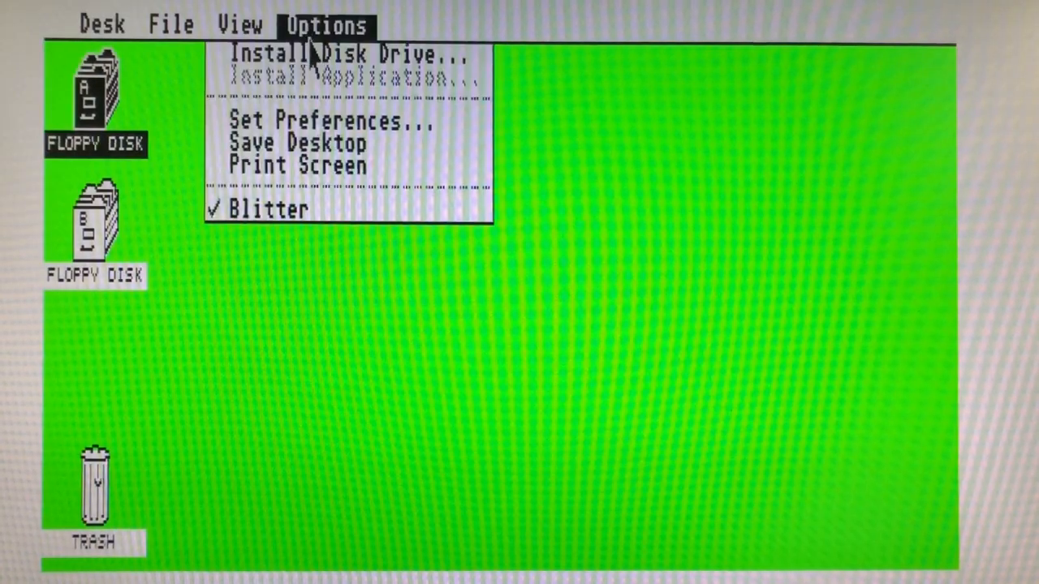
Install desktop icons for drive C and for drive O labelled CE.
left_click(344, 54)
type("C")
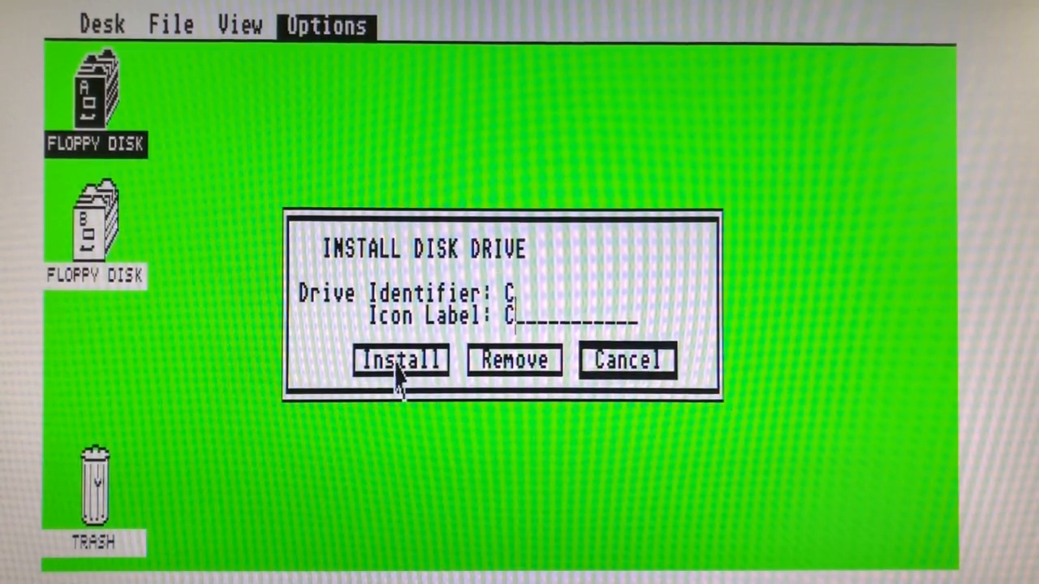
left_click(399, 359)
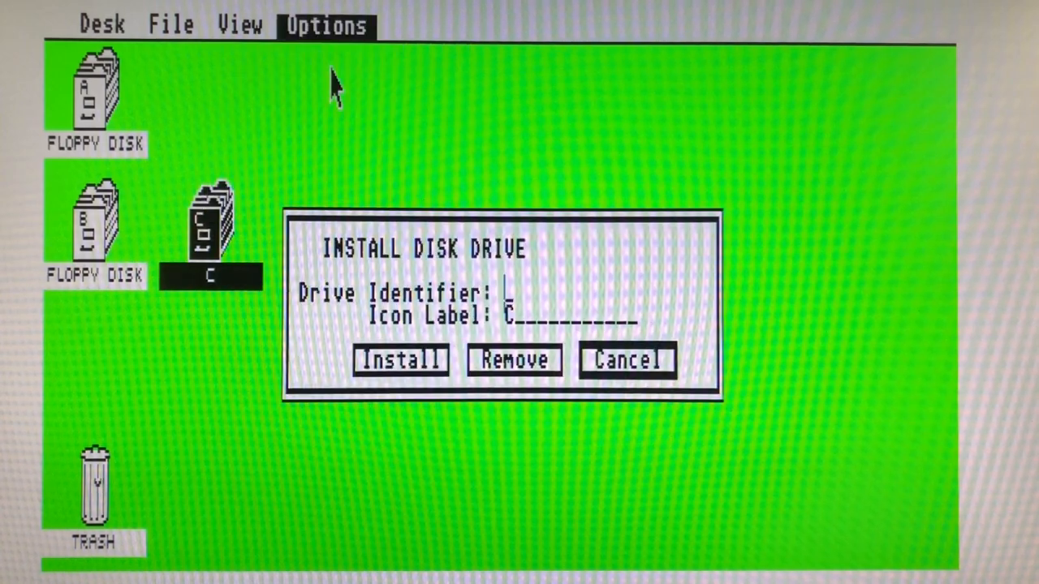
type("0")
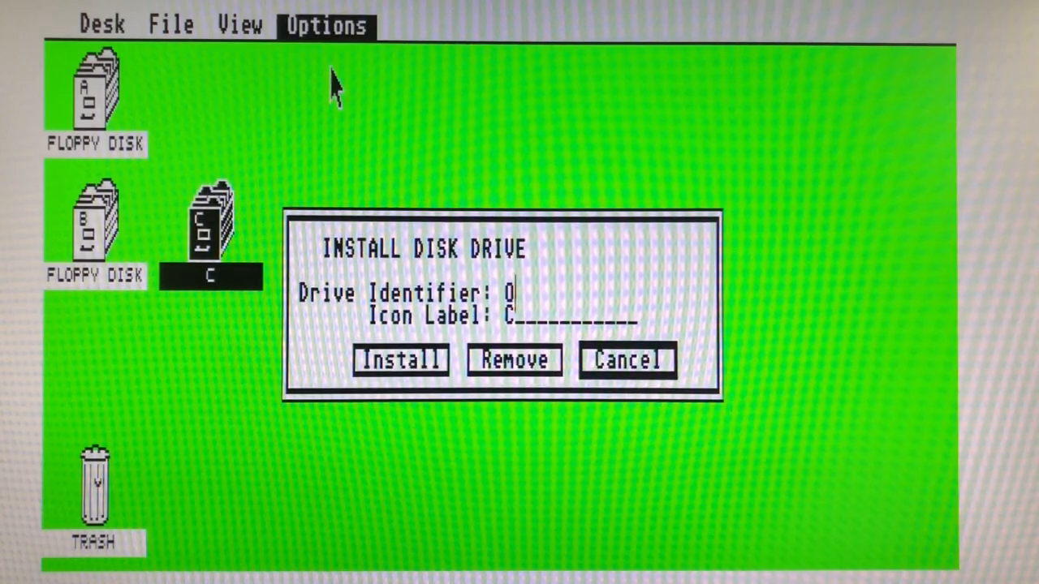
type("E")
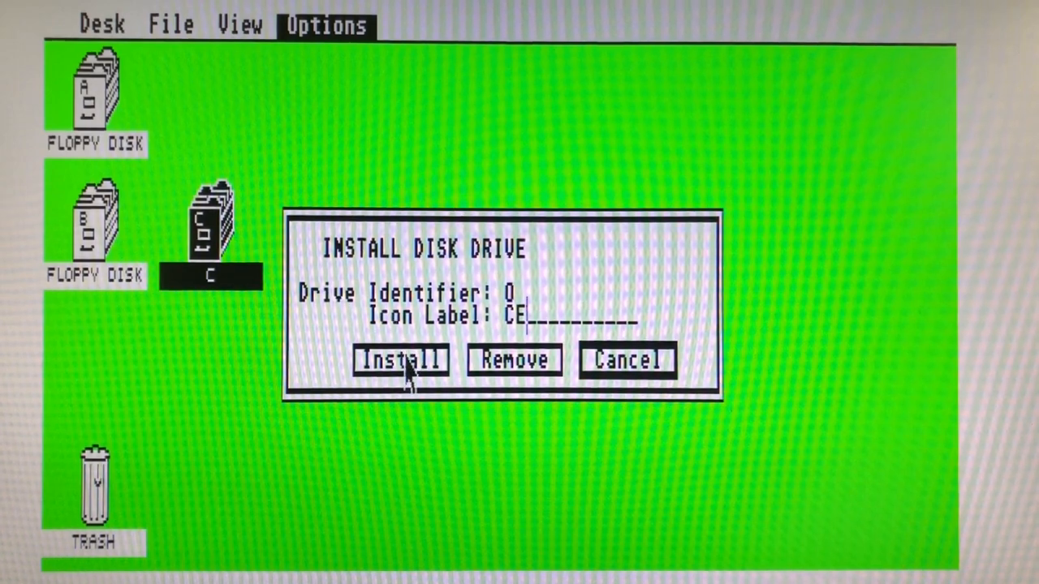
left_click(398, 359)
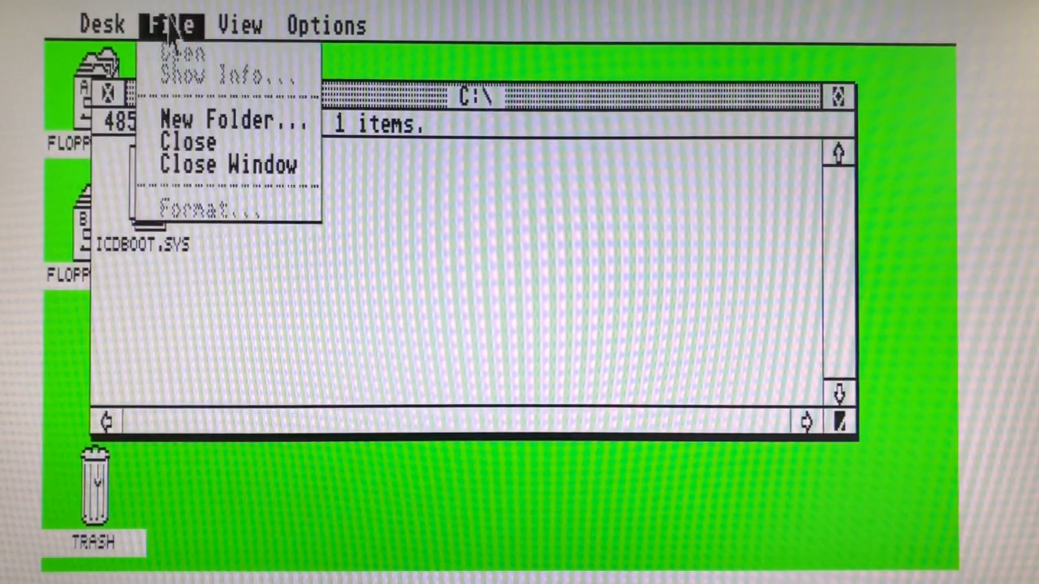
Make a new folder on drive C and copy CE_DD.PRG from O:\DRIVERS into it.
left_click(231, 120)
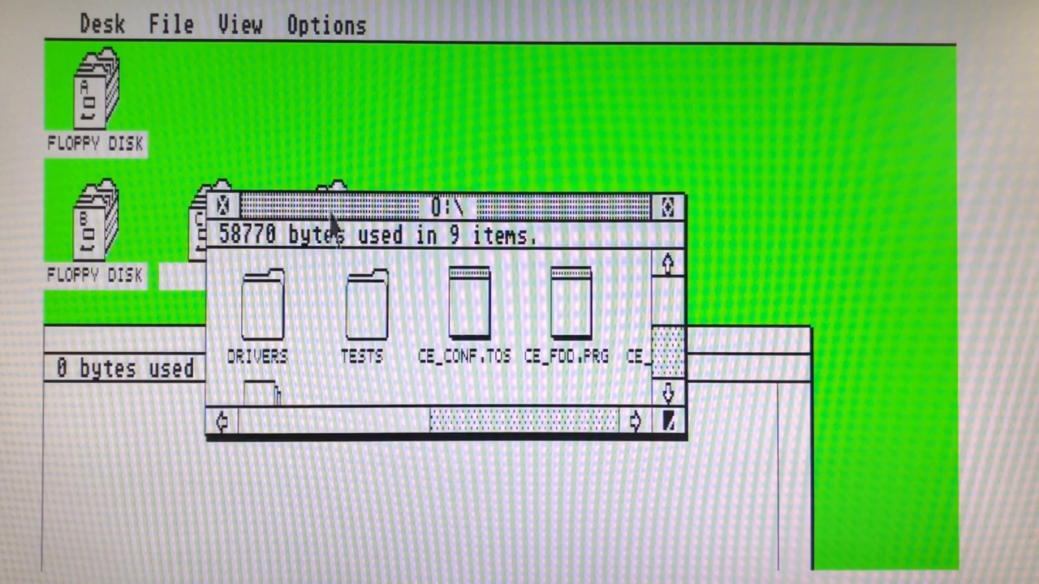
left_click_drag(332, 208, 451, 197)
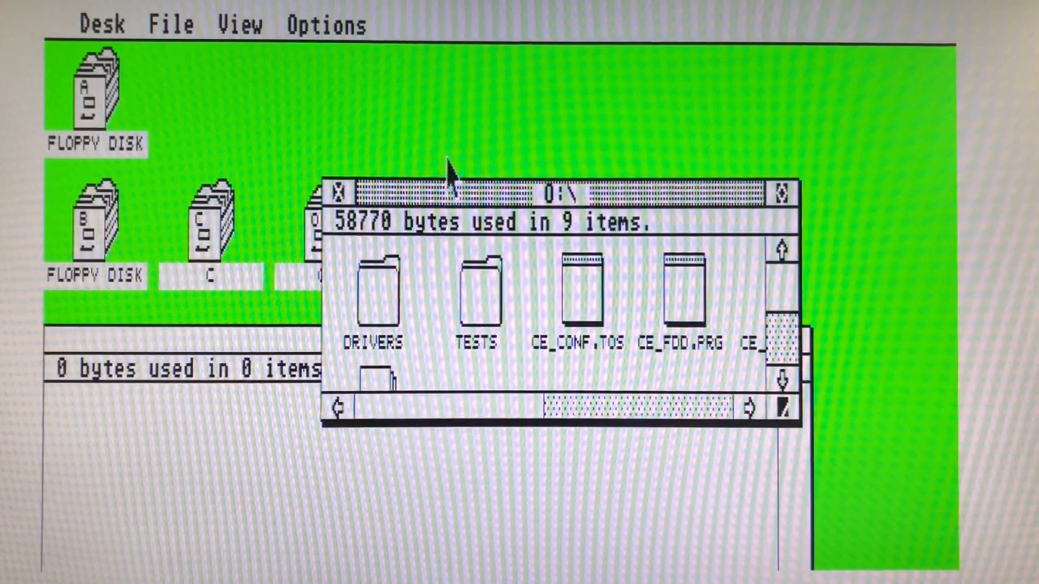
double_click(373, 292)
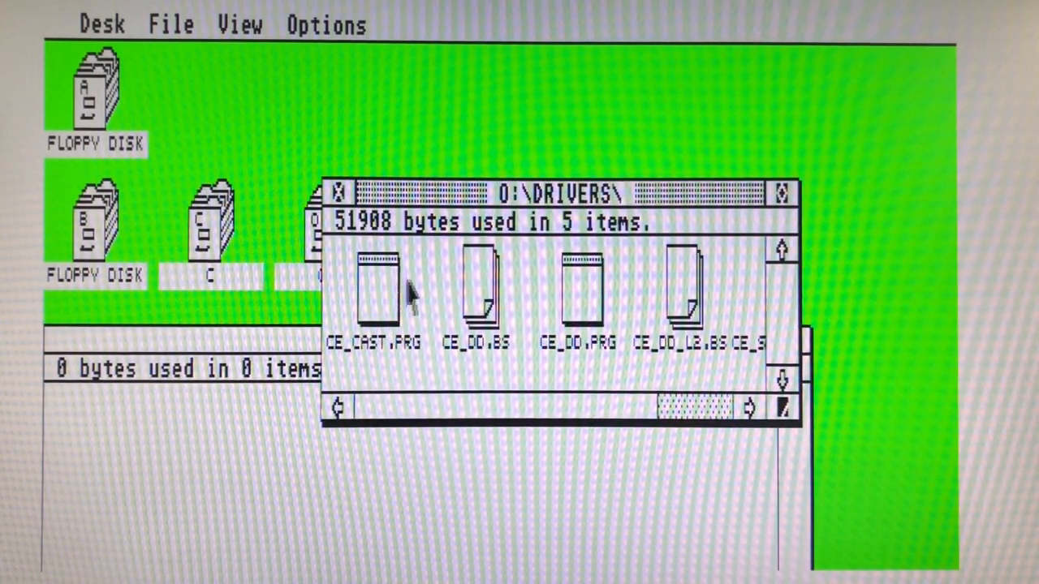
left_click(579, 292)
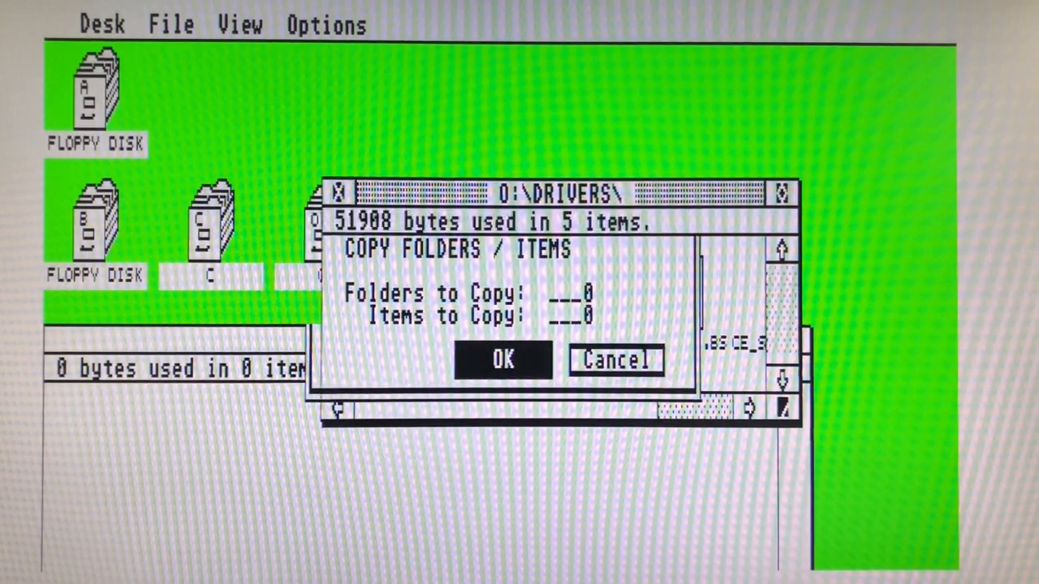
left_click(325, 24)
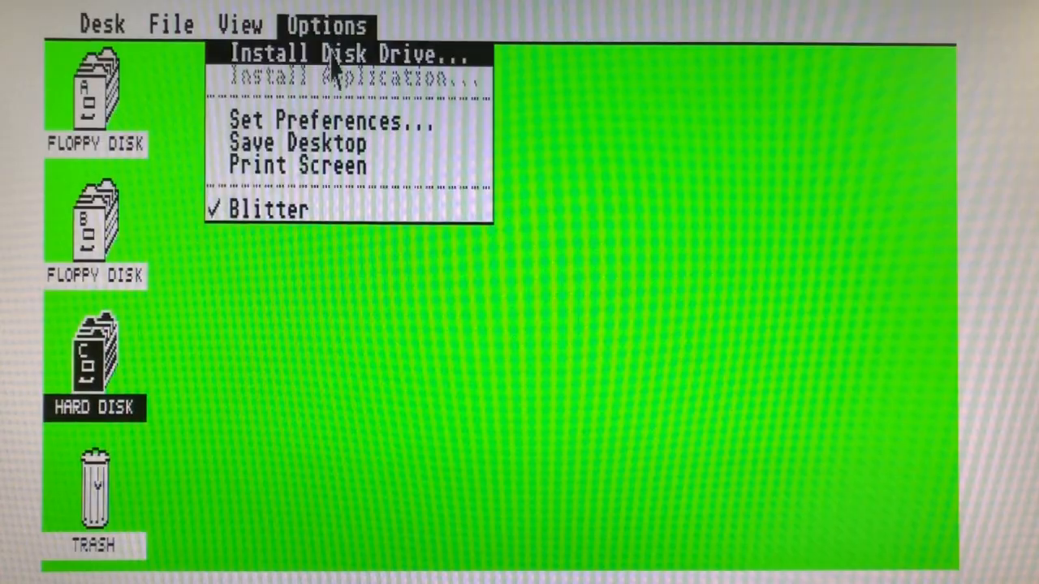
Install the D and E drive icons and save the desktop layout.
left_click(345, 54)
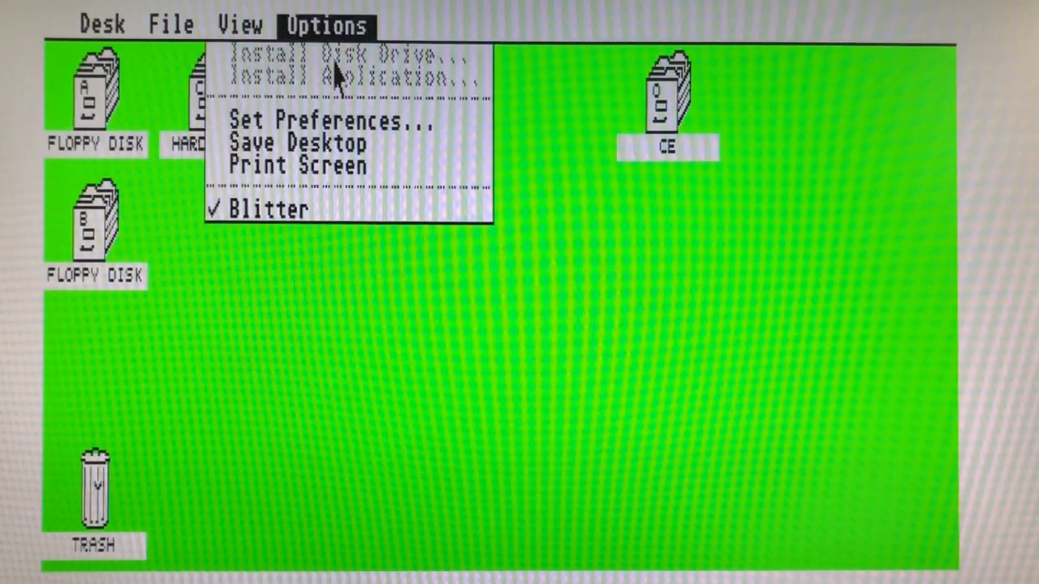
left_click(301, 142)
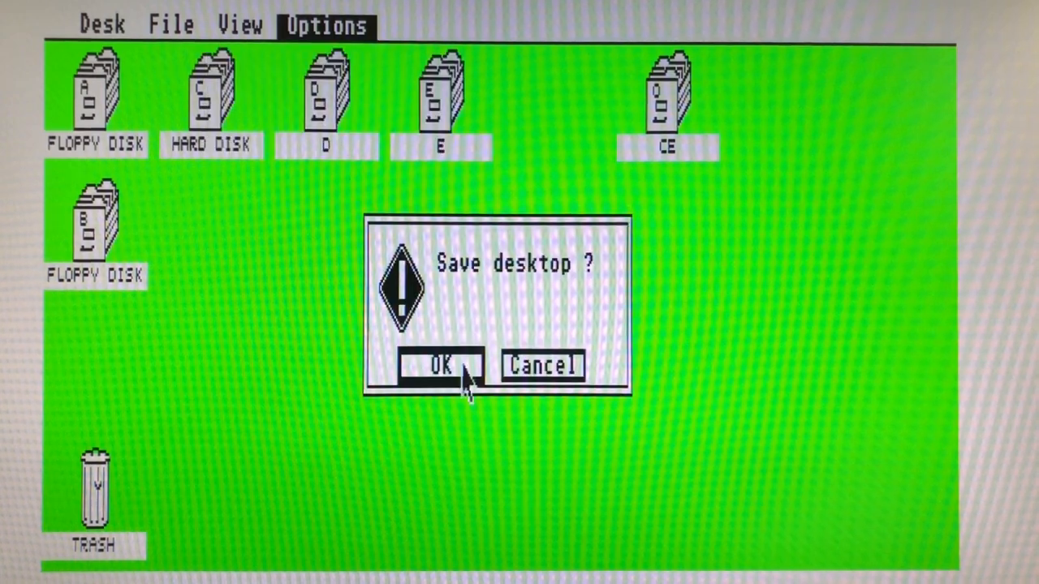
left_click(440, 366)
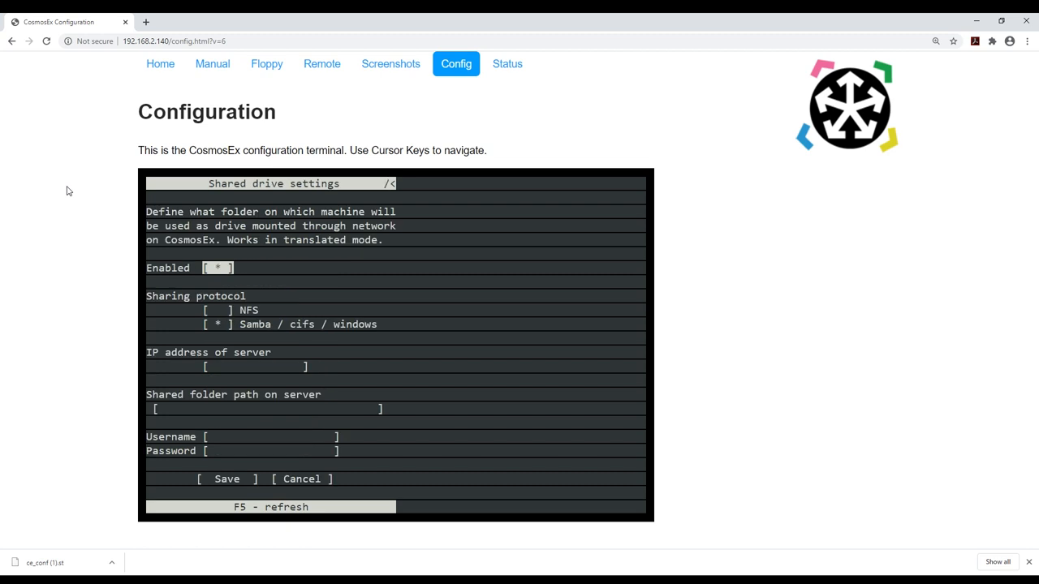
Enter 192.168.2.52 as the shared drive's server IP address.
key("Down")
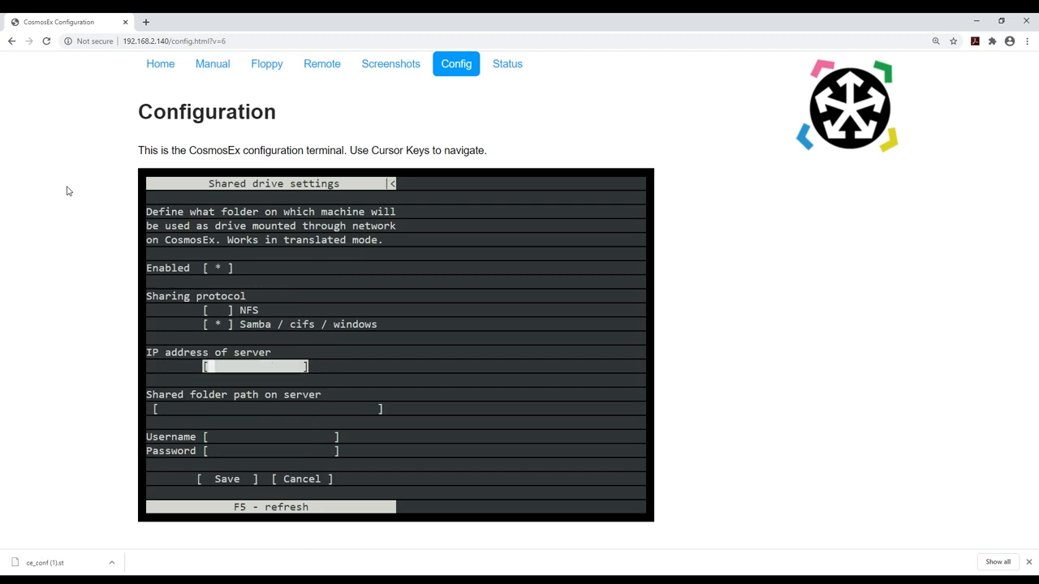
type("192")
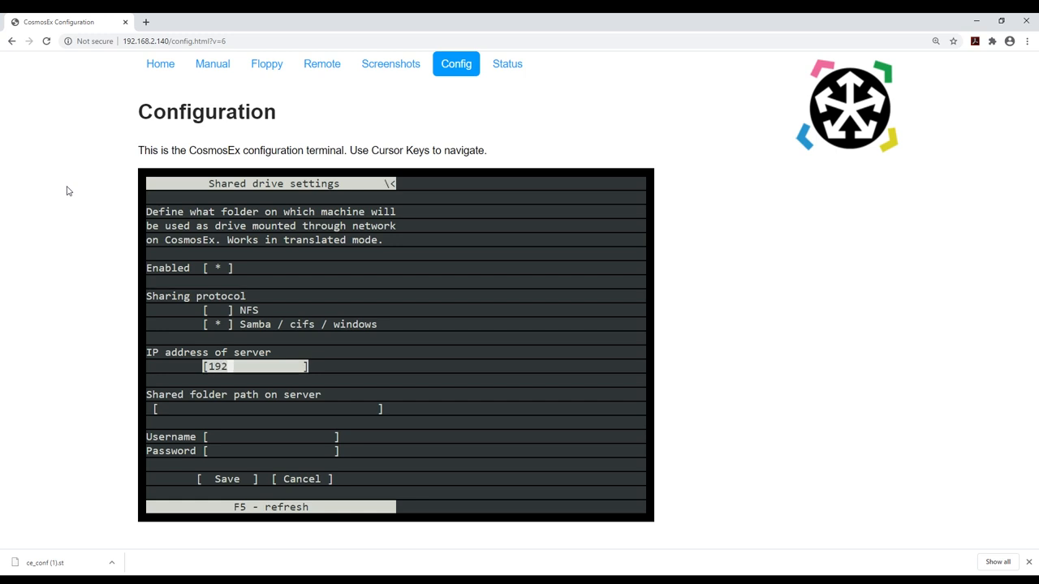
type(".")
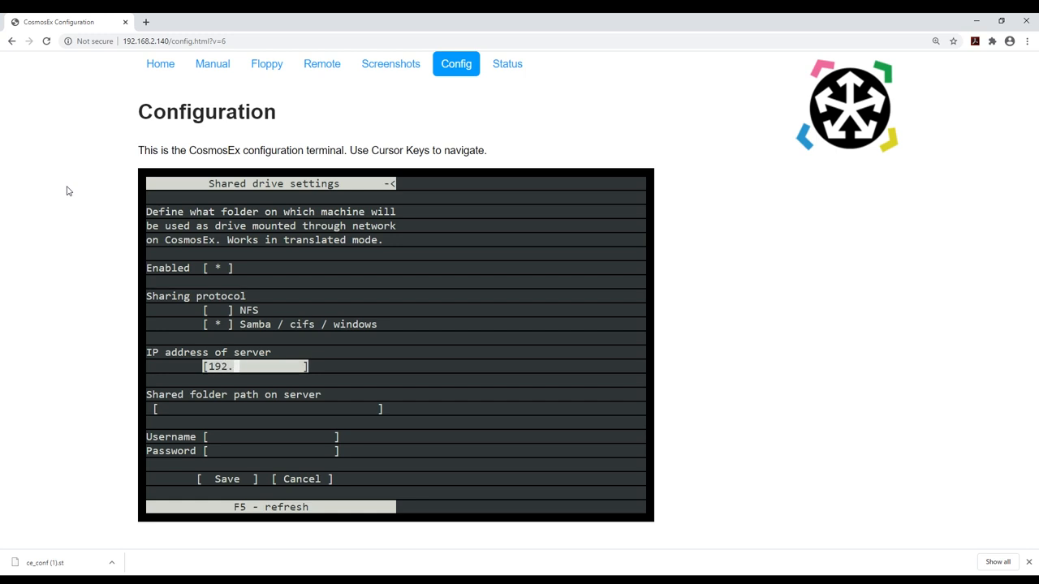
type("168.2.")
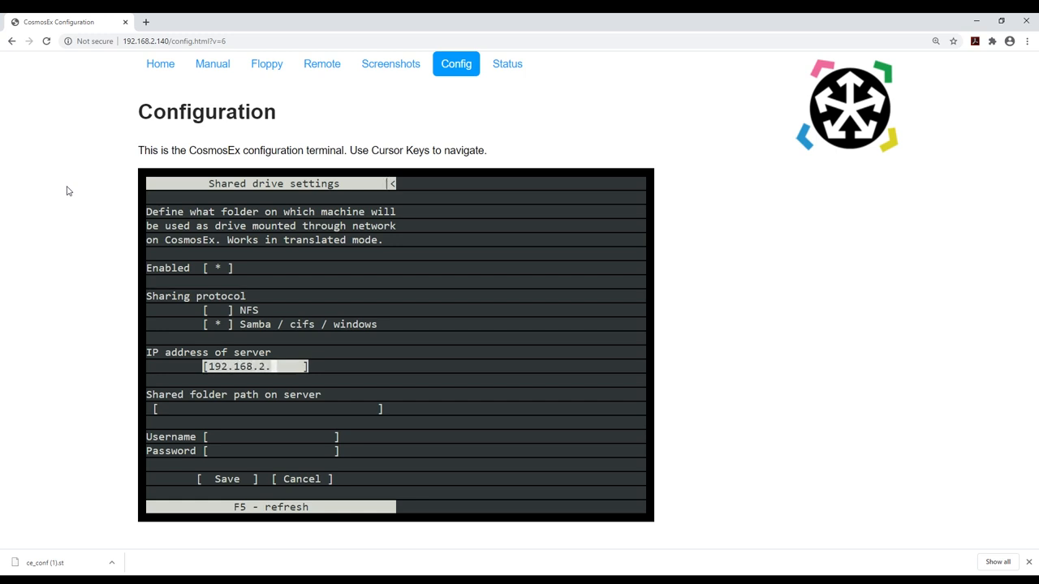
type("52")
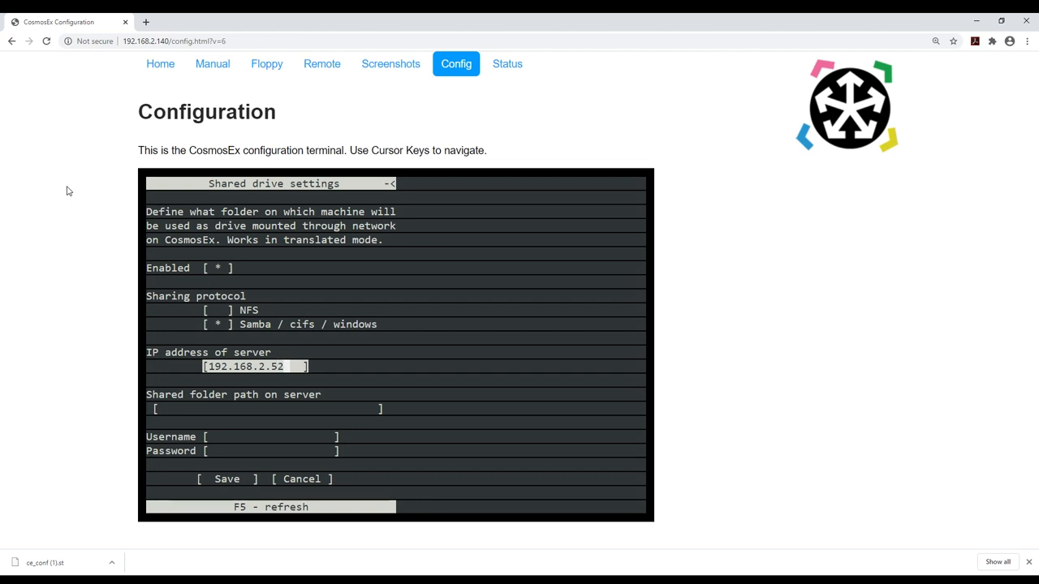
type("sh")
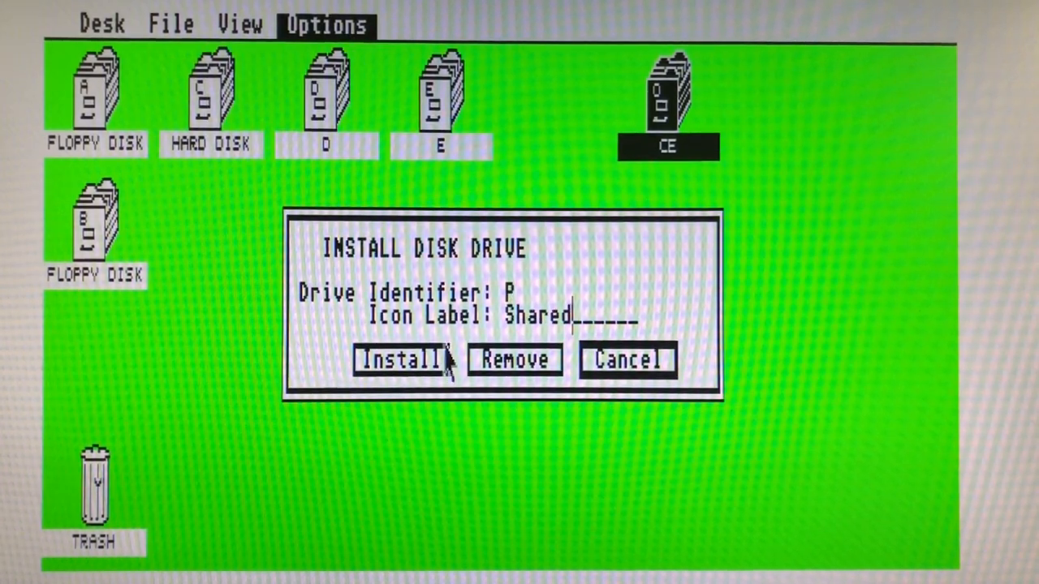
Install a drive P desktop icon labelled Shared.
left_click(403, 359)
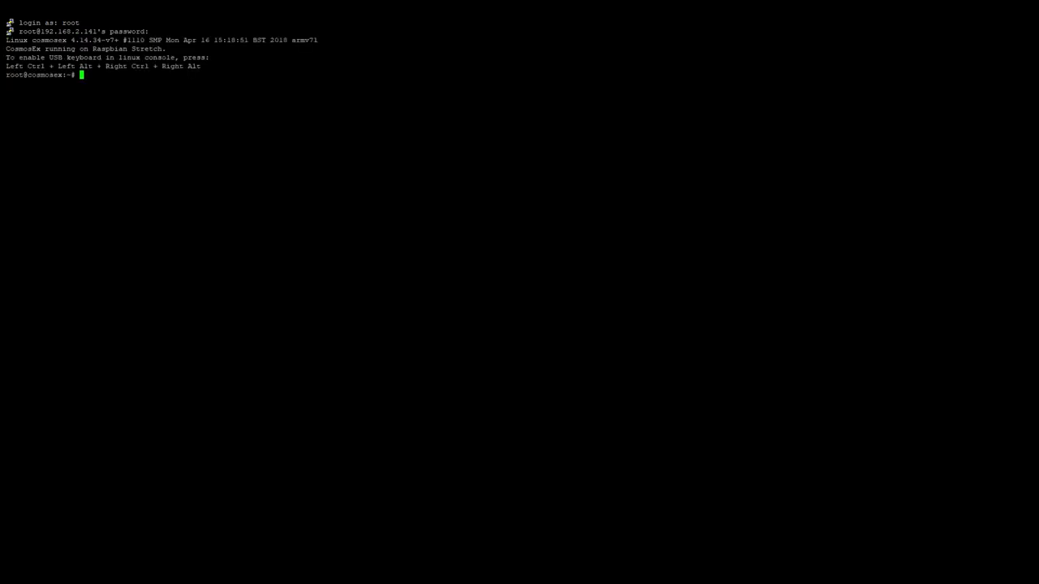
Change to /ce, list its files with ls -la, and enter ./ce_force_flash.sh.
type("cd /ce")
type("ls")
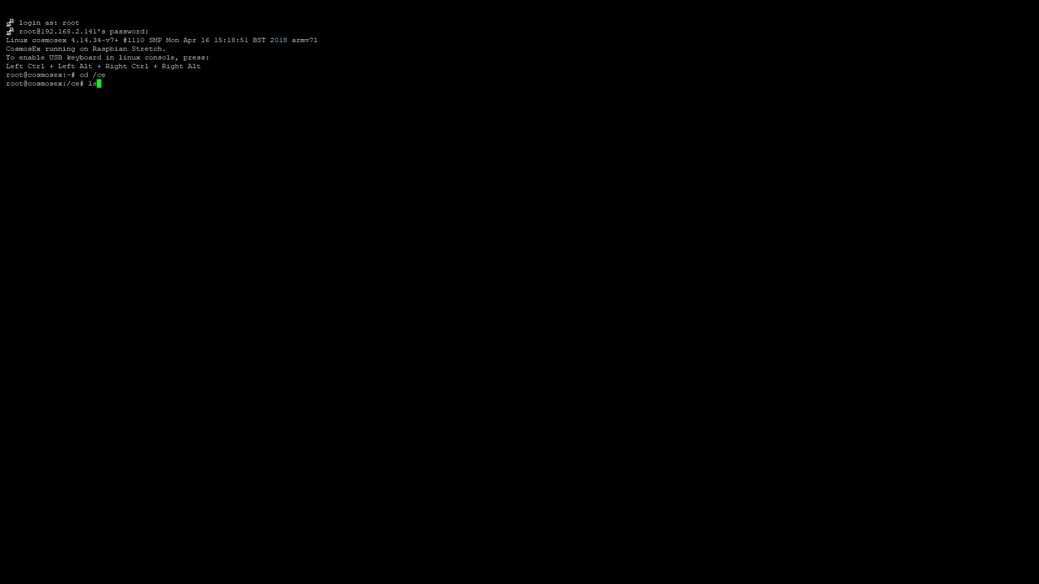
type("-la")
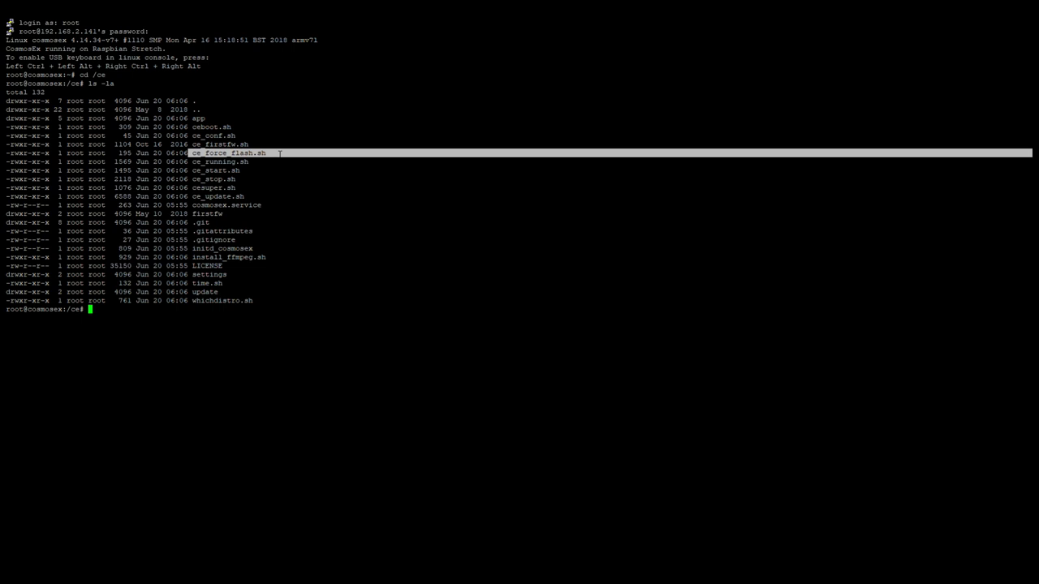
type("./")
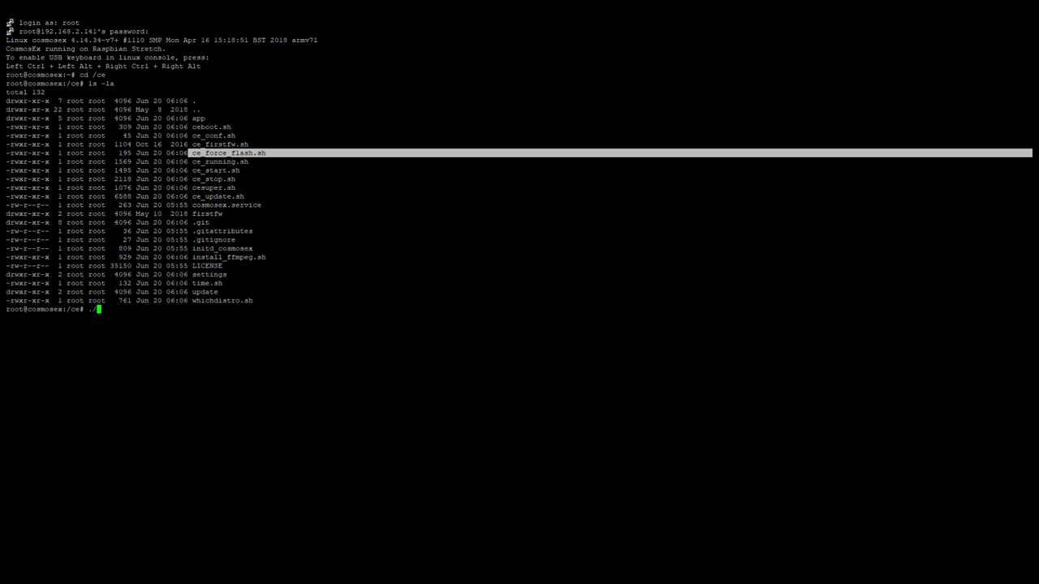
type("ce_force_flash.sh")
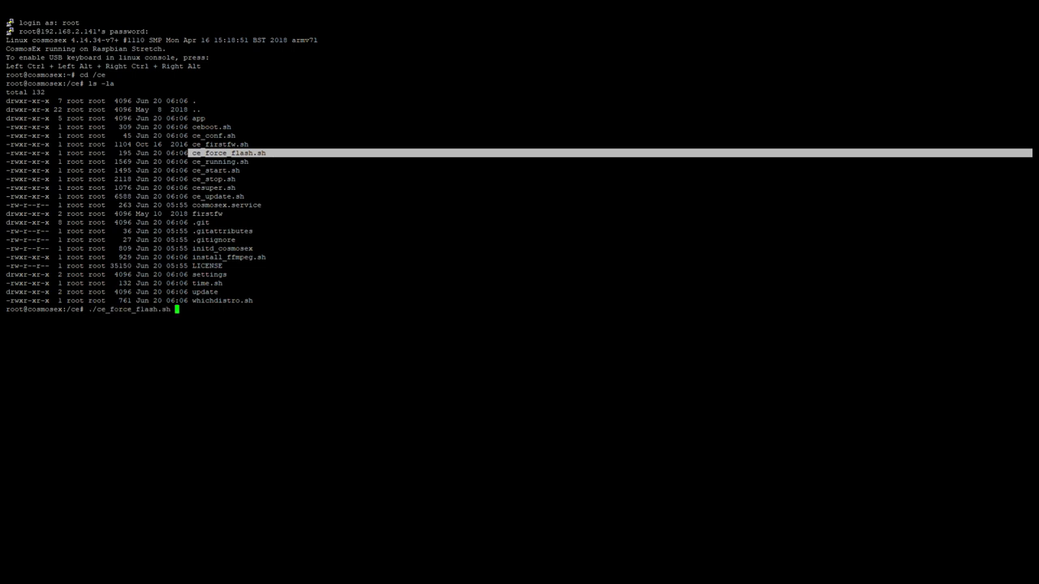